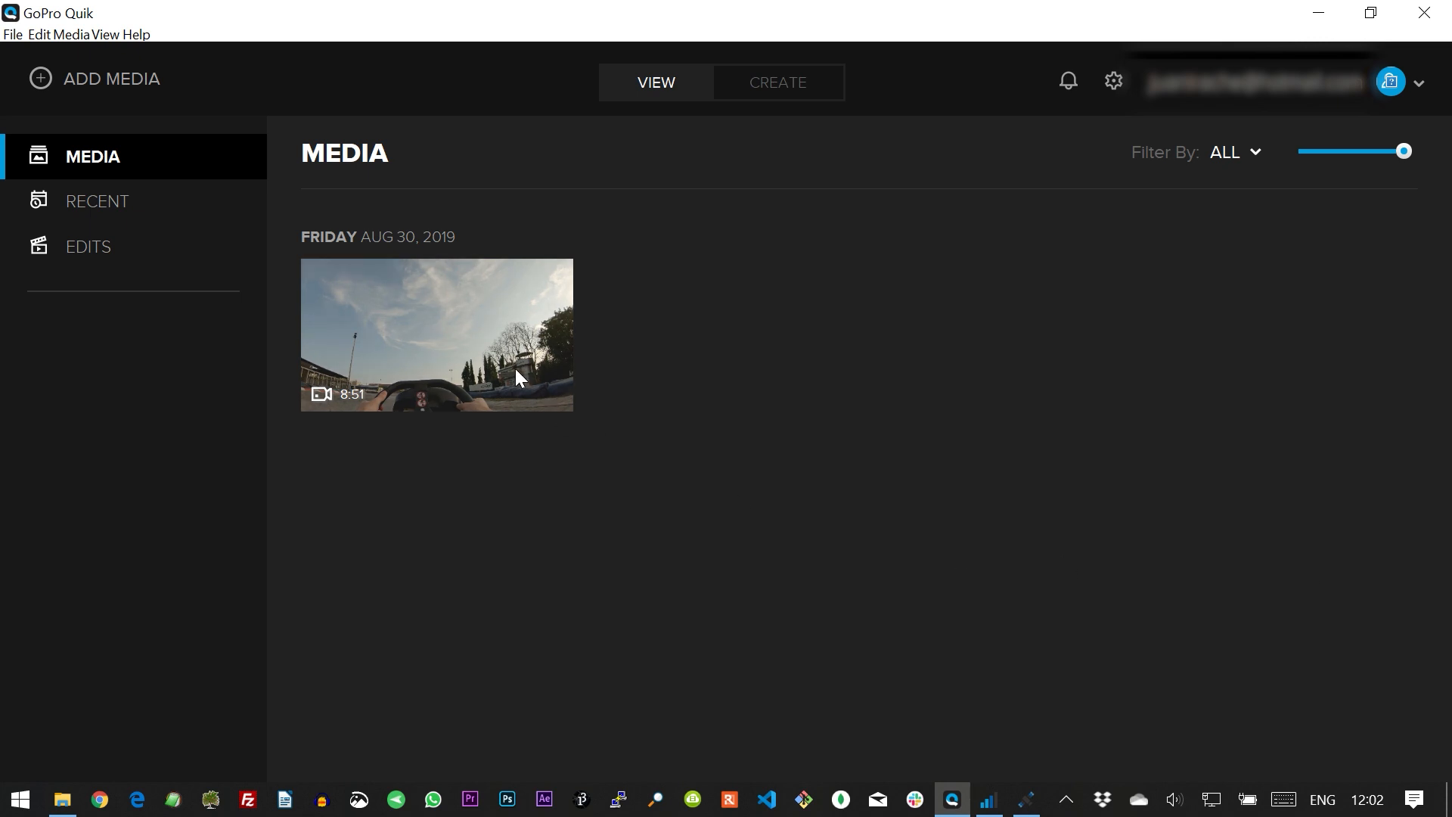
Check the karting video's gauges in GoPro Quik and dismiss the 'no GPS data' notice.
{"action": "left_click", "coordinate": [436, 334]}
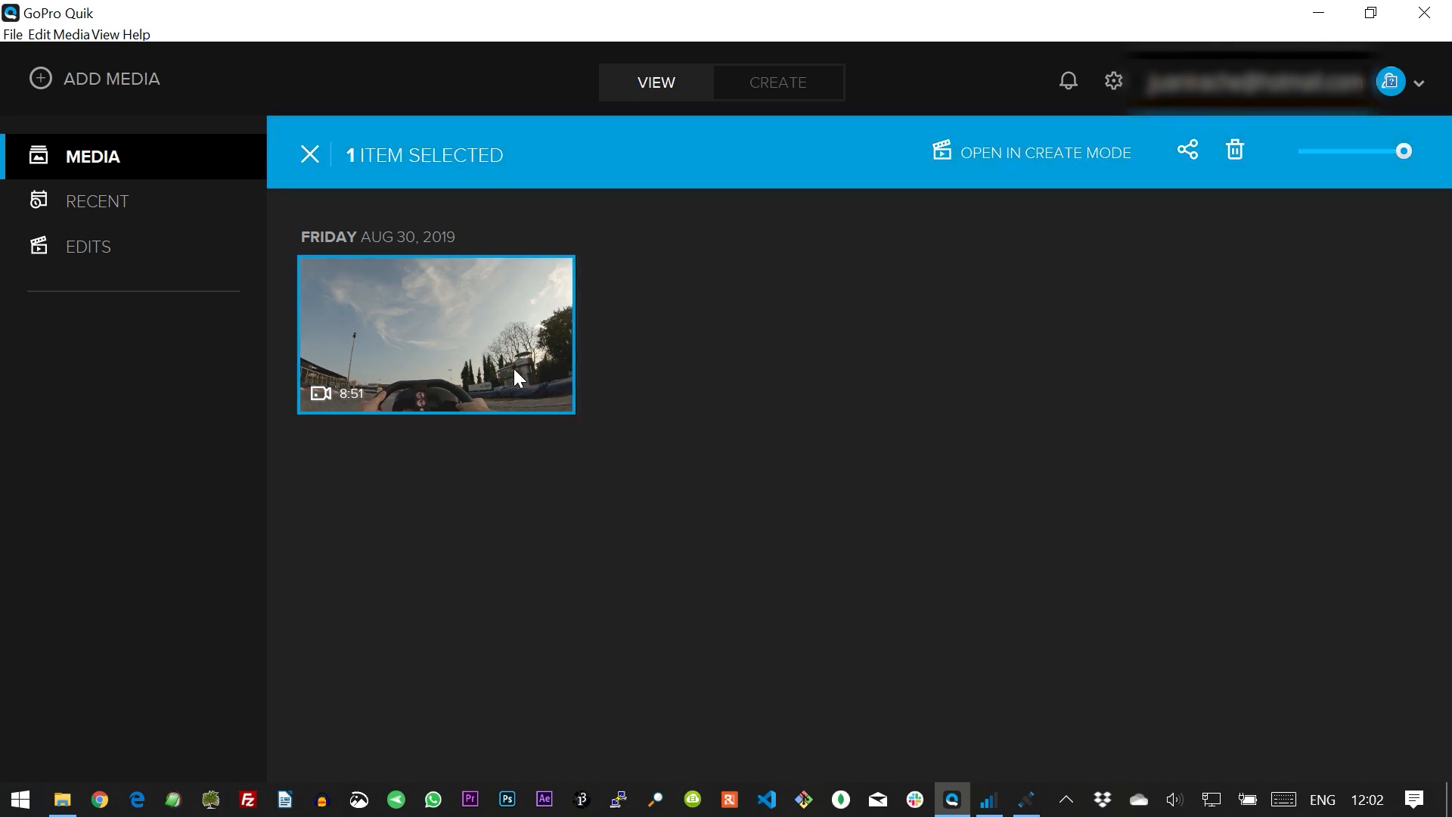
{"action": "double_click", "coordinate": [434, 334]}
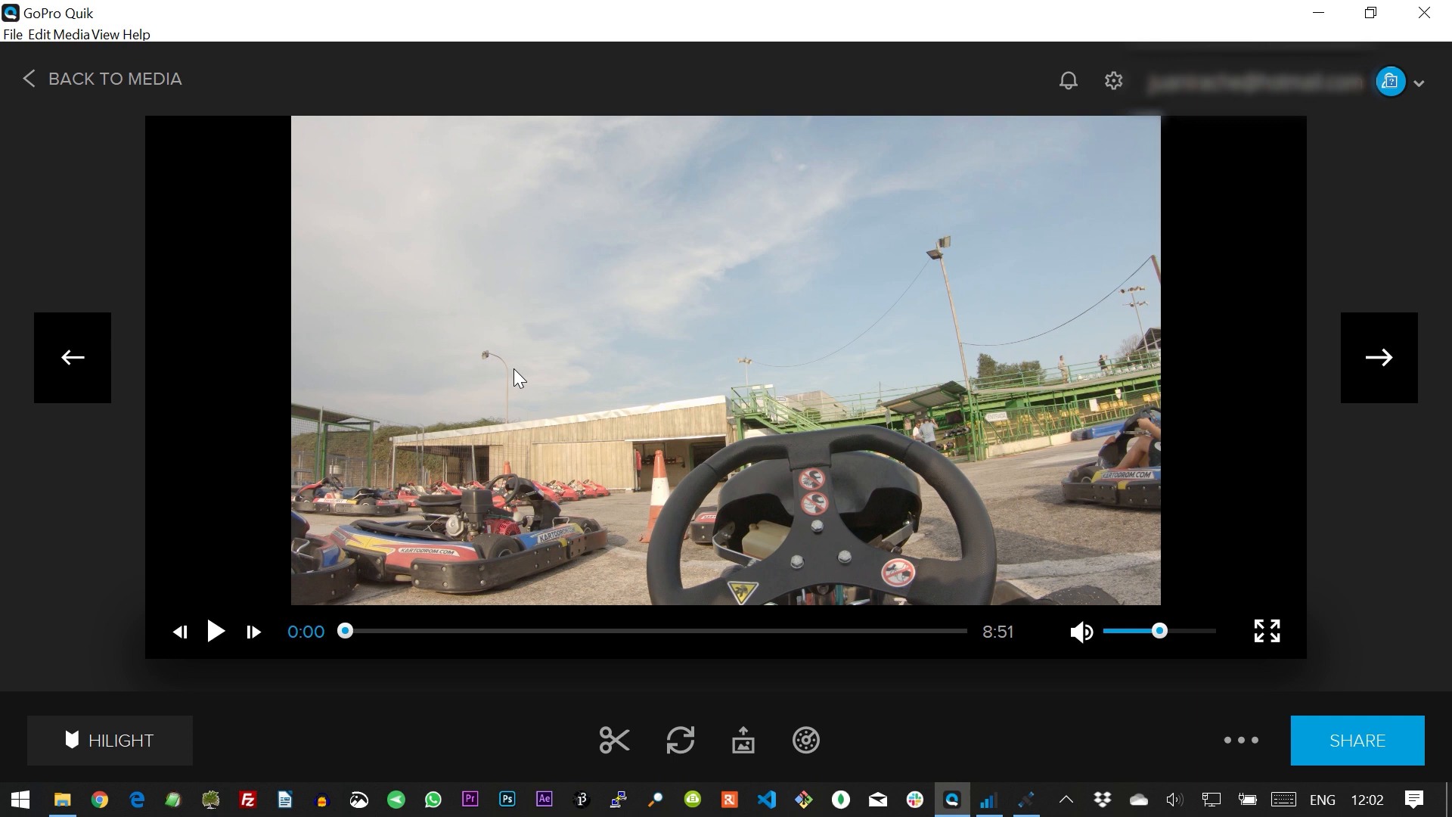
{"action": "mouse_move", "coordinate": [805, 740]}
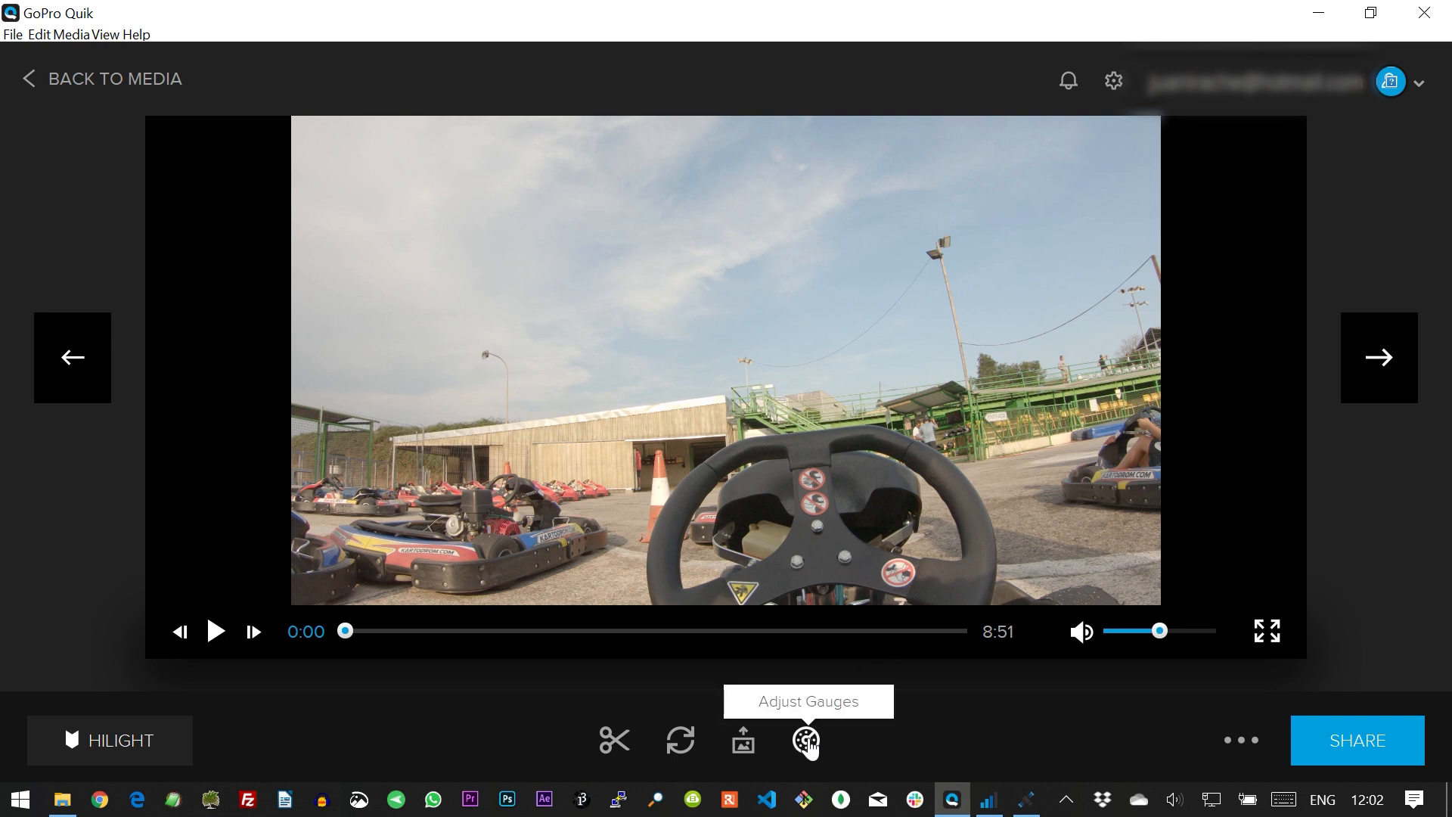
{"action": "left_click", "coordinate": [805, 740]}
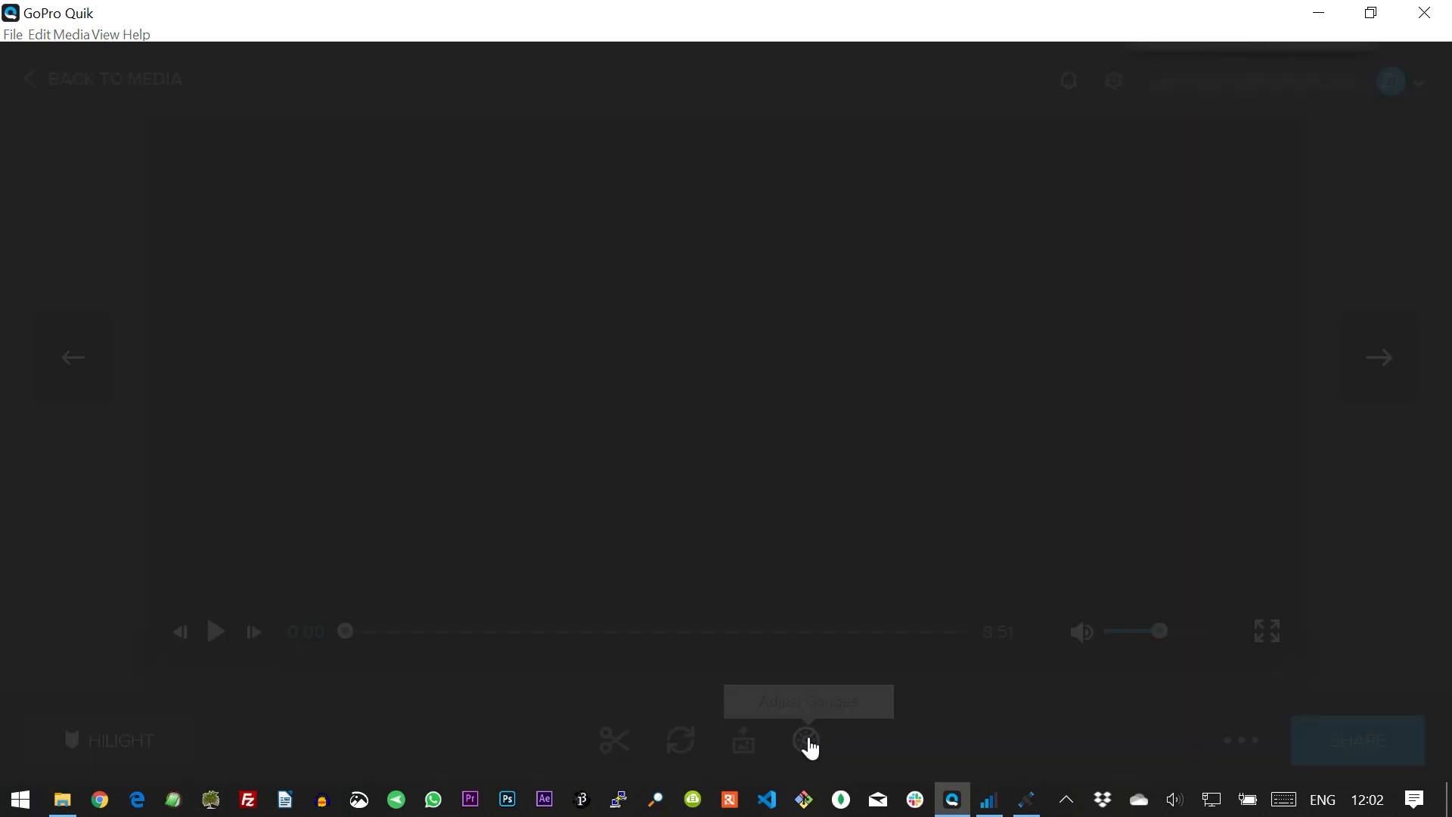
{"action": "left_click", "coordinate": [807, 739]}
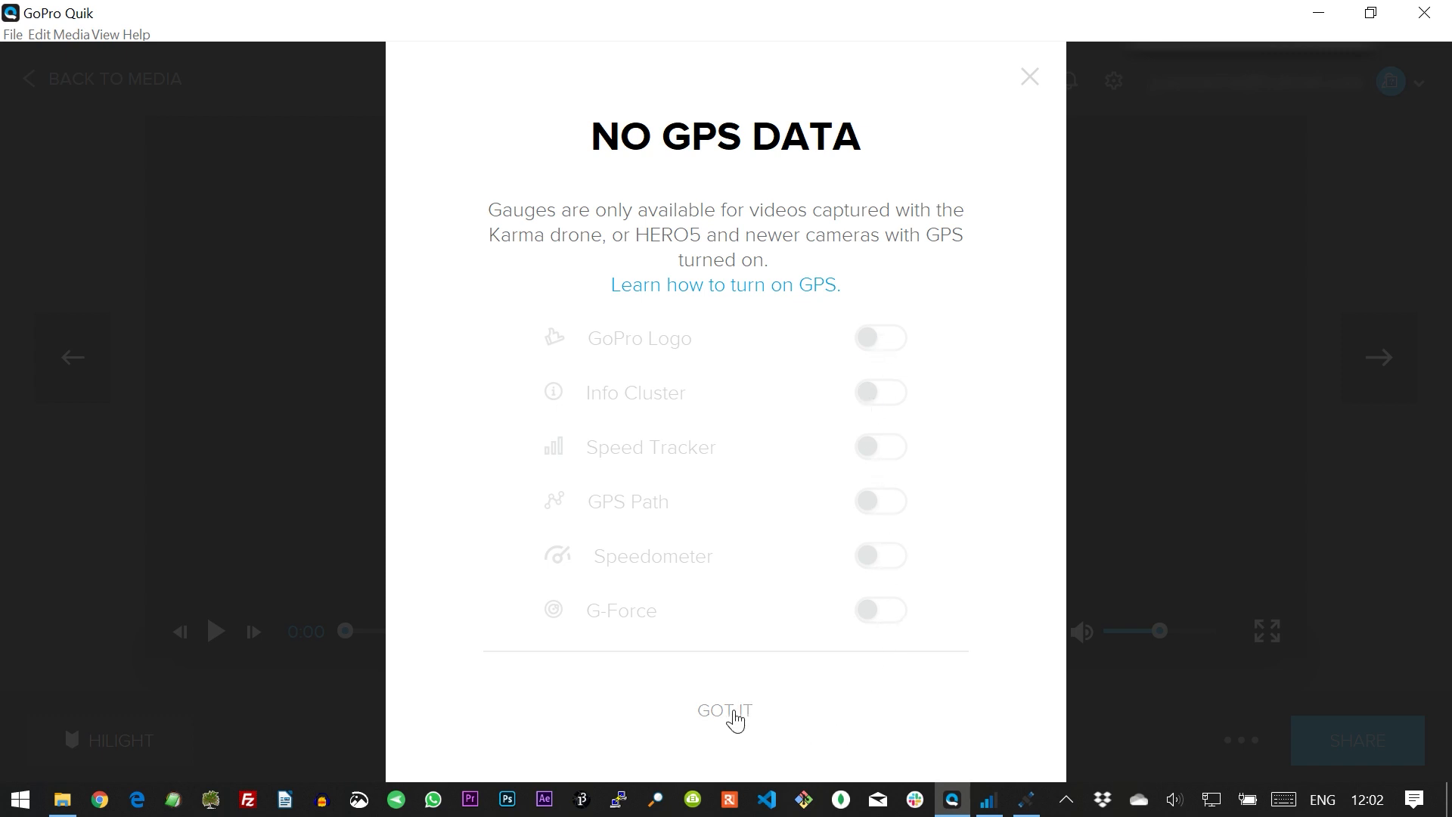
{"action": "left_click", "coordinate": [725, 710]}
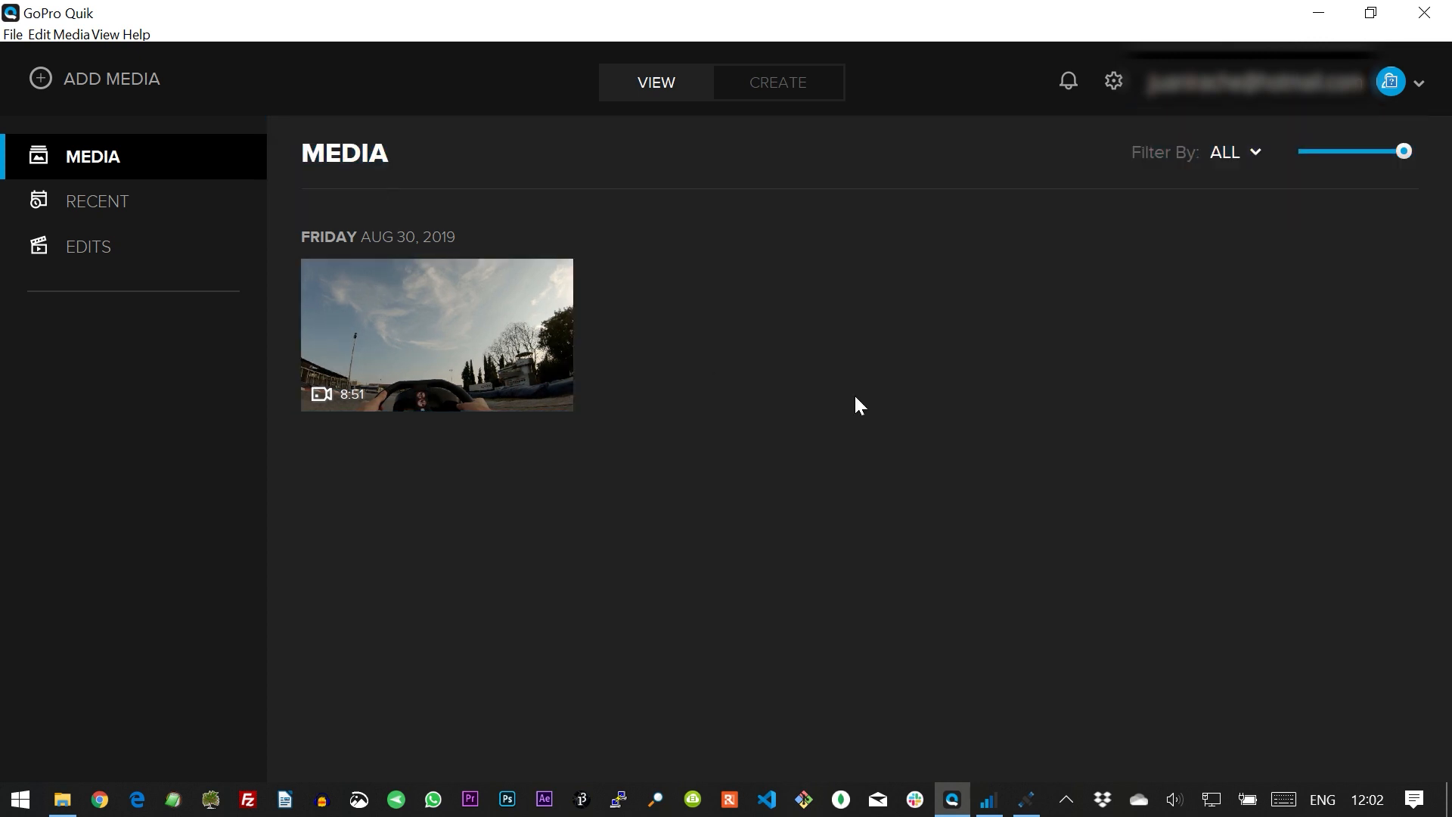
{"action": "mouse_move", "coordinate": [986, 801]}
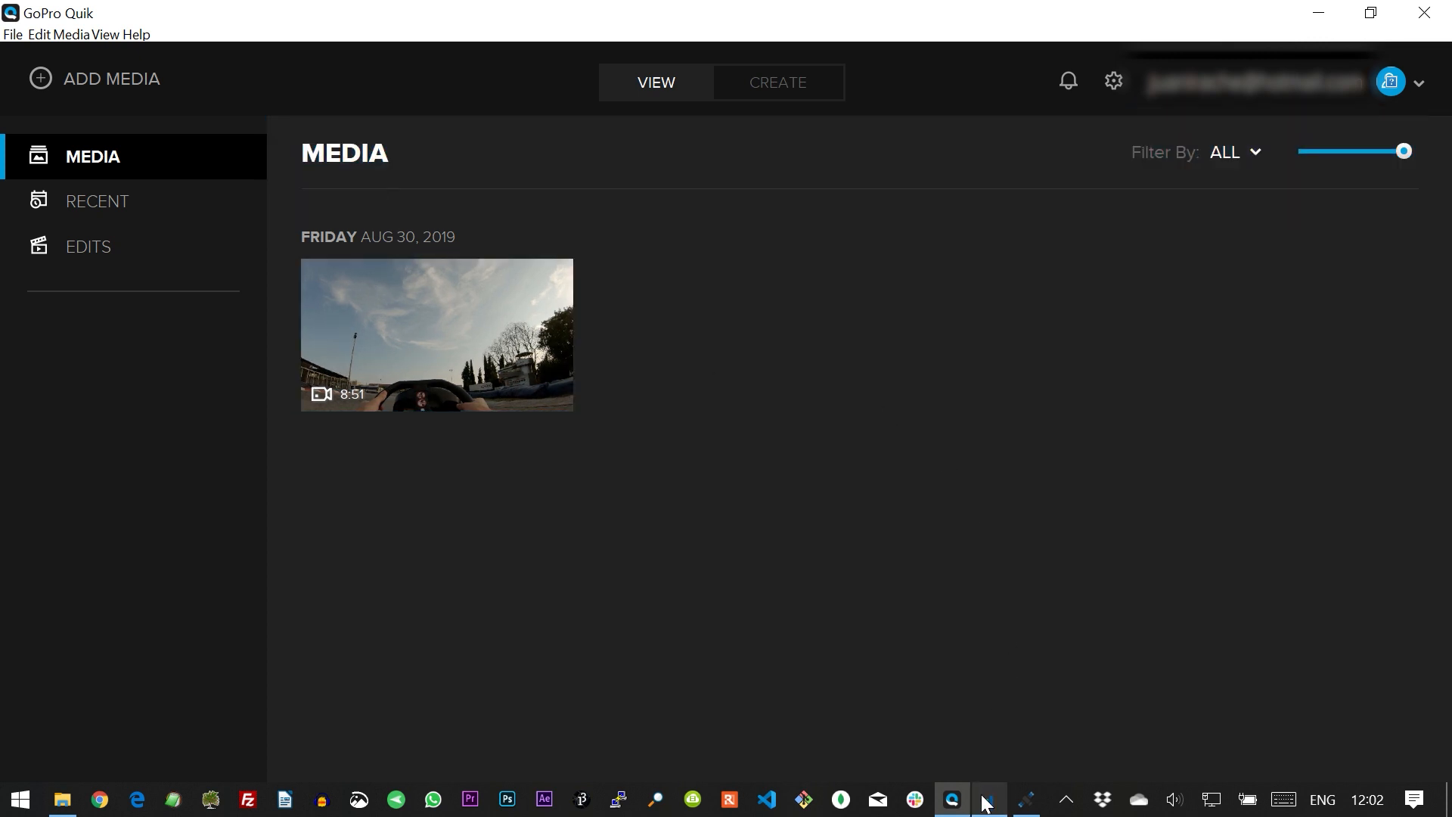
Load GX010087.MP4 into Telemetry Extractor and choose its GPS stream.
{"action": "left_click", "coordinate": [985, 800]}
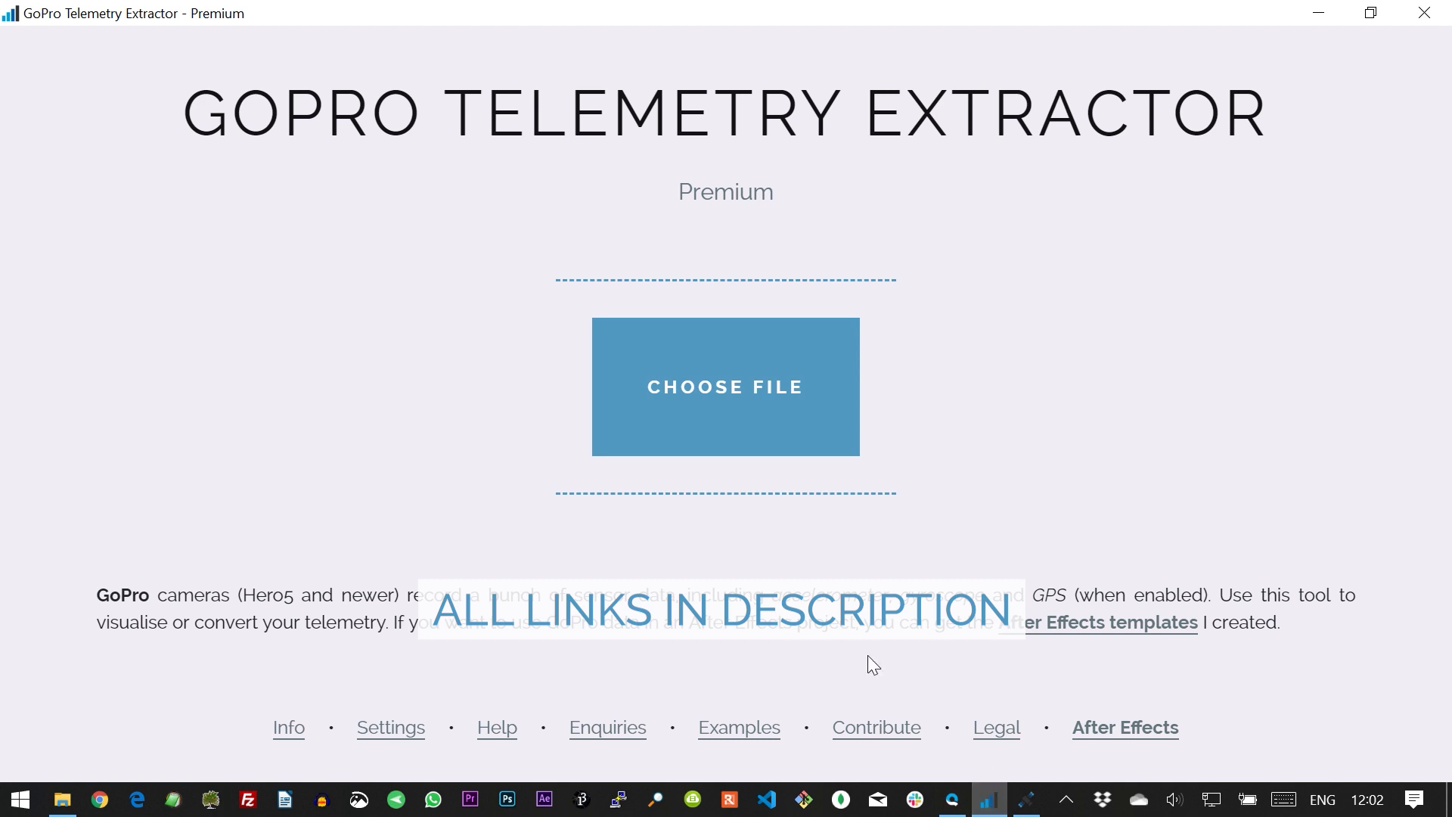
{"action": "left_click", "coordinate": [725, 386]}
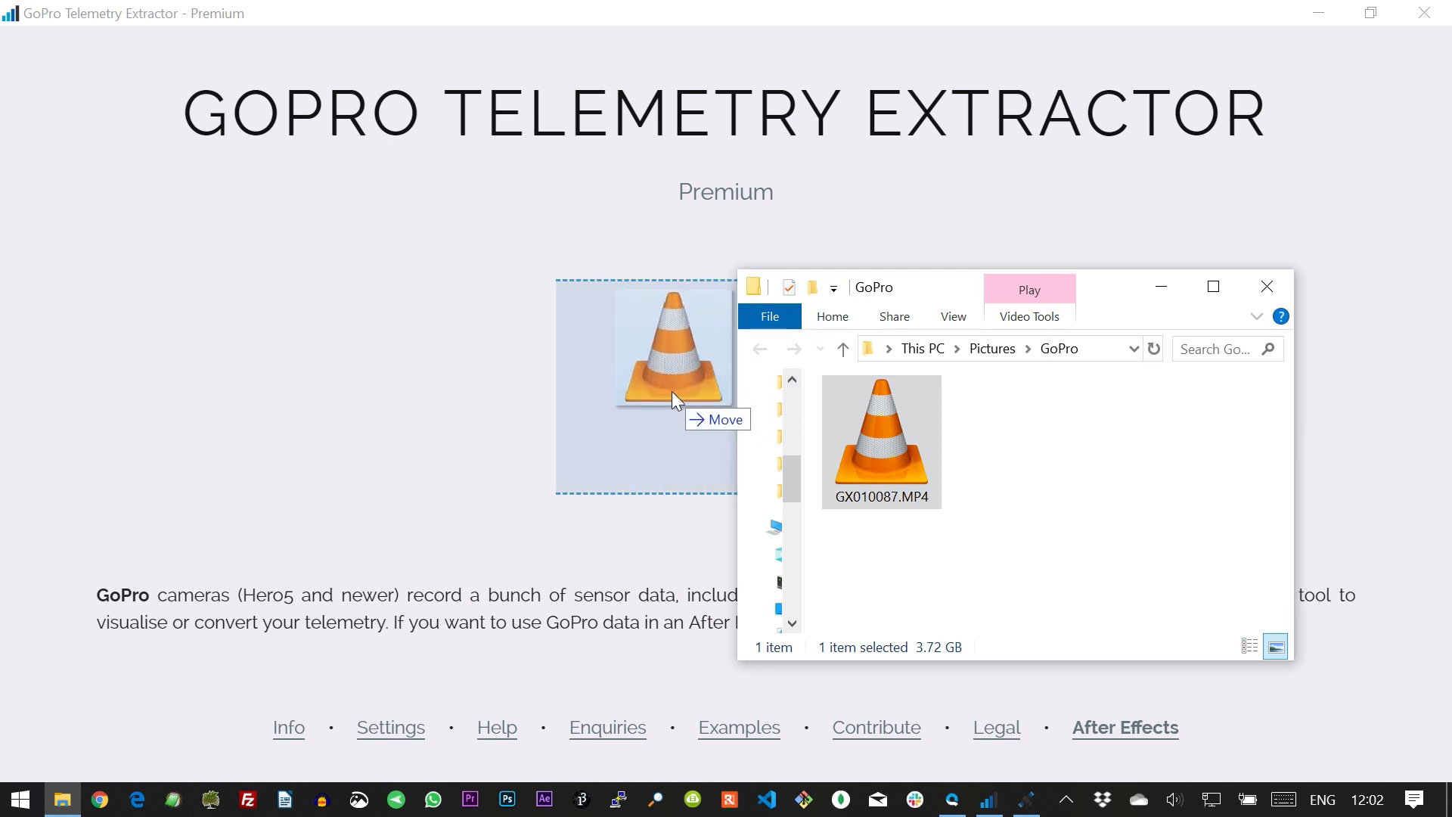
{"action": "left_click_drag", "start_coordinate": [880, 441], "coordinate": [649, 384]}
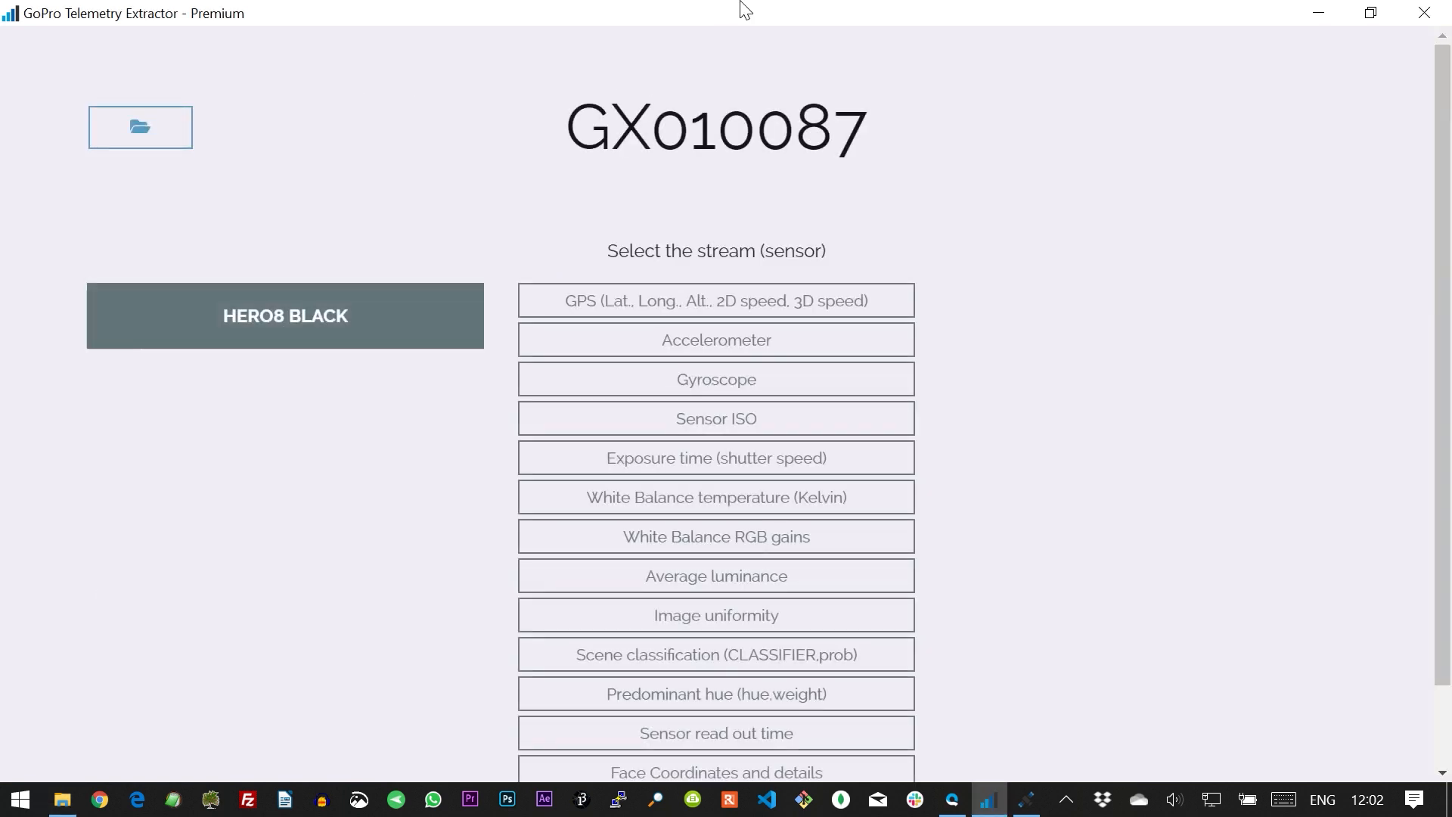
{"action": "left_click", "coordinate": [715, 300]}
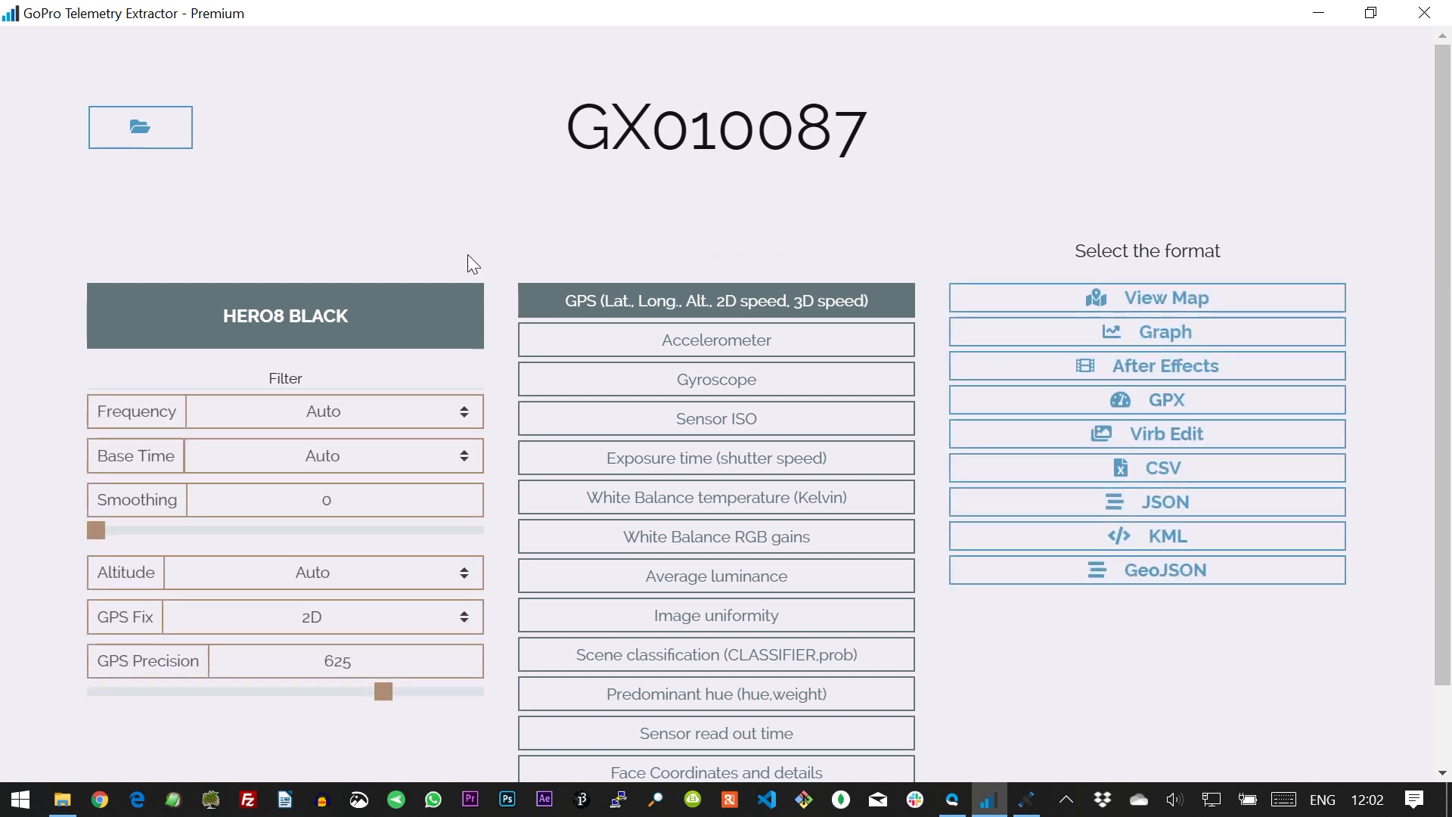
{"action": "mouse_move", "coordinate": [933, 269]}
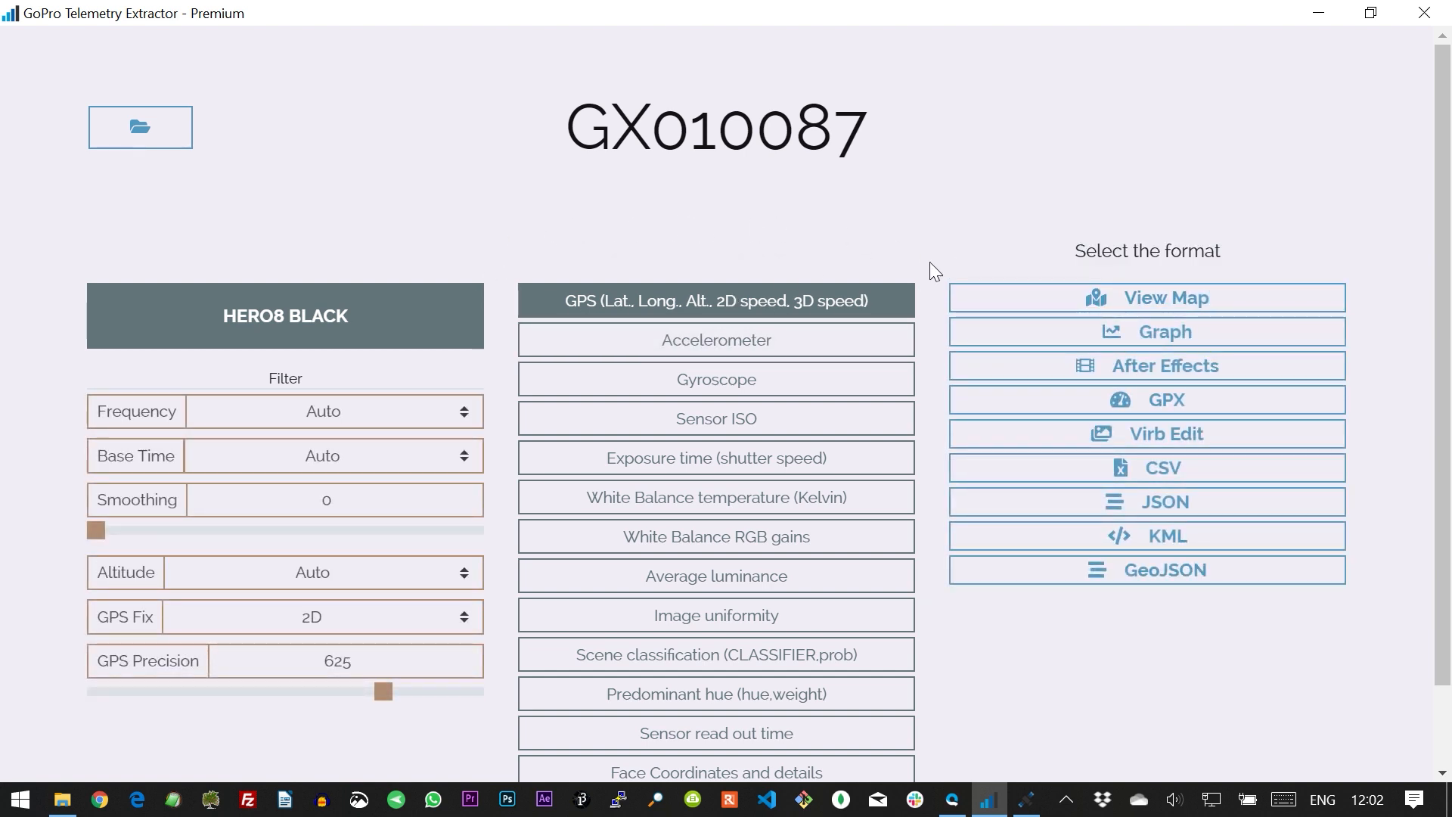
{"action": "mouse_move", "coordinate": [615, 223]}
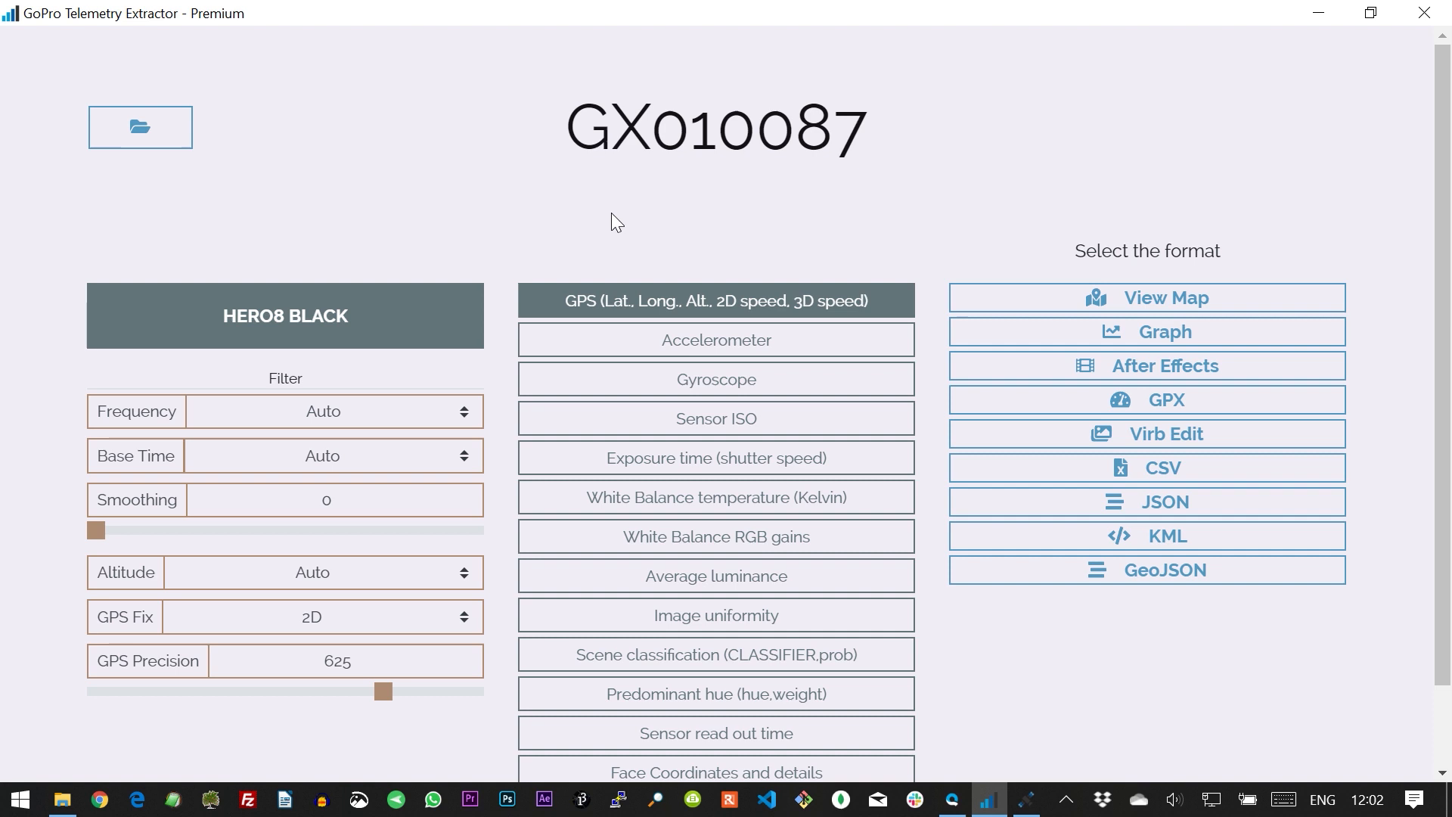
{"action": "mouse_move", "coordinate": [1164, 364]}
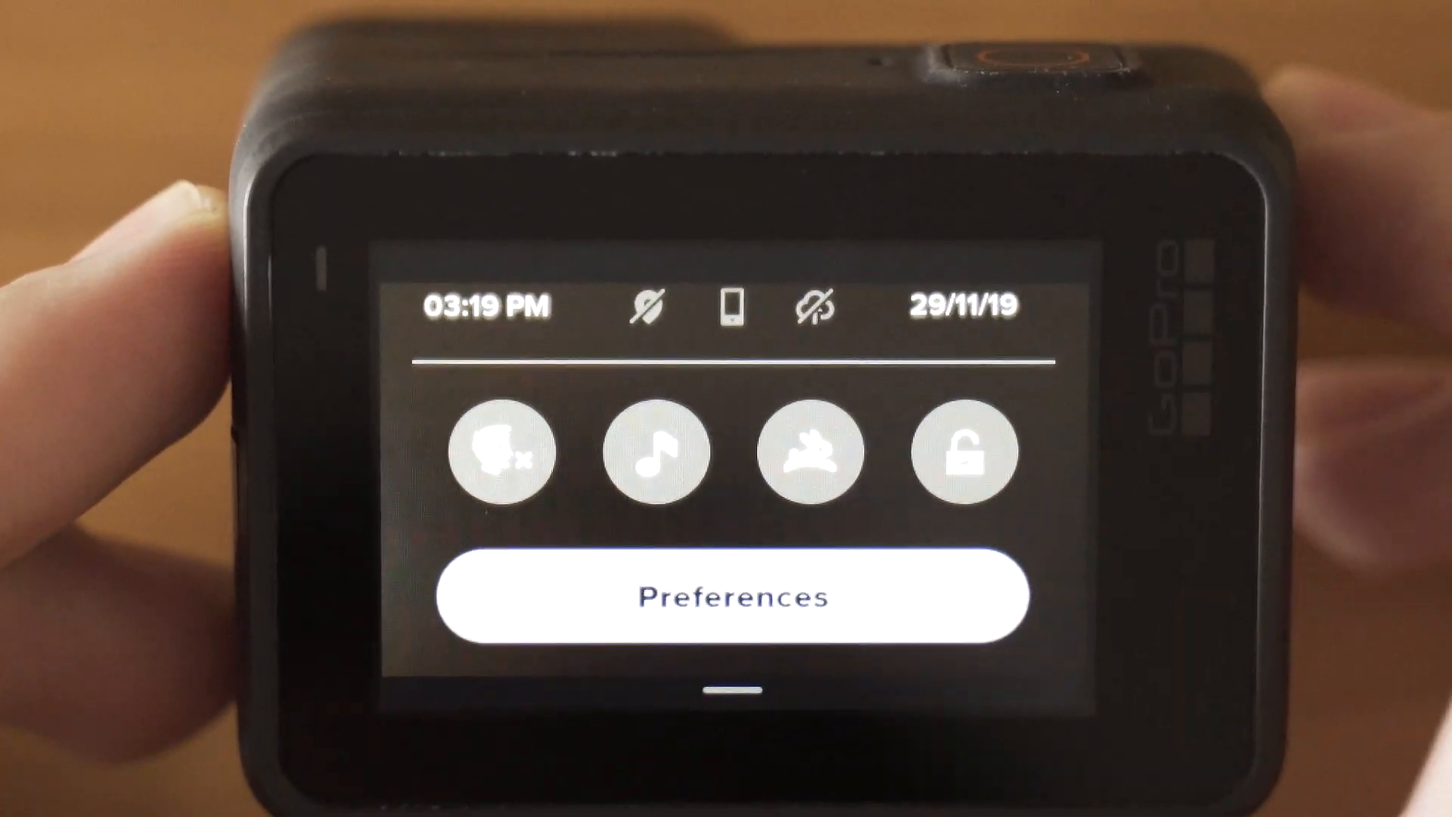
Navigate the camera's Preferences to the Regional GPS setting.
{"action": "left_click", "coordinate": [731, 596]}
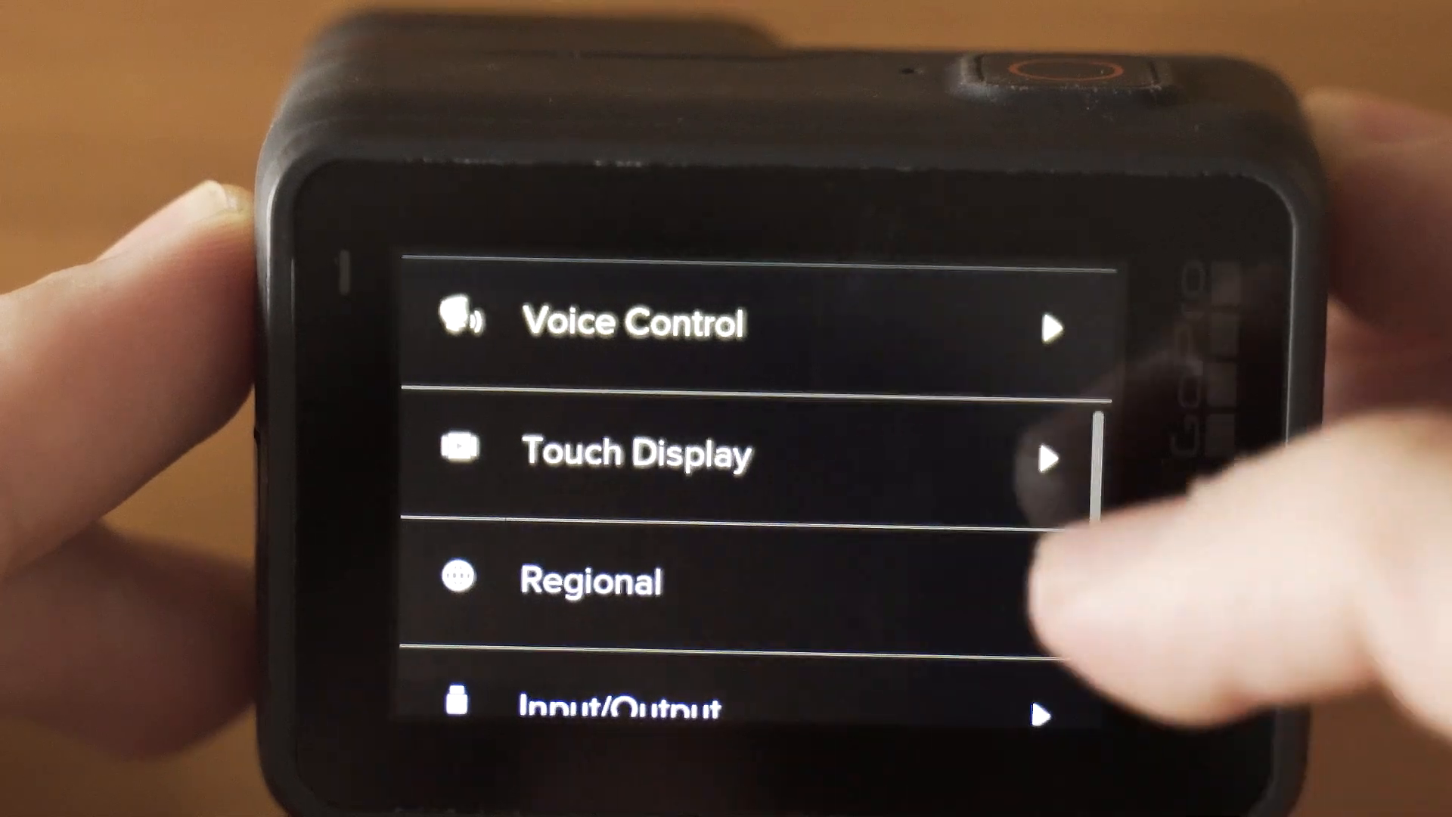
{"action": "left_click", "coordinate": [593, 582]}
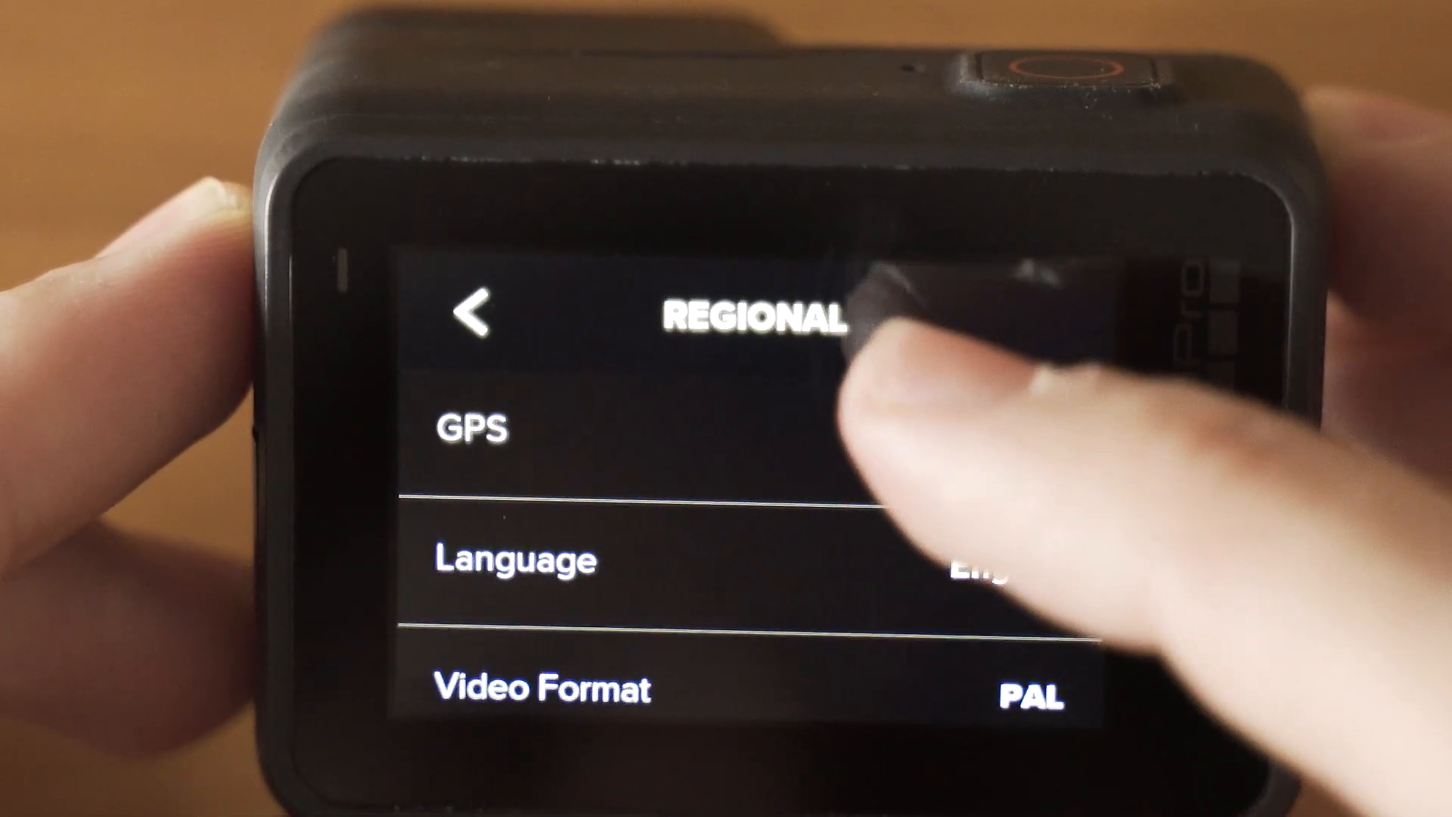
{"action": "left_click", "coordinate": [474, 428]}
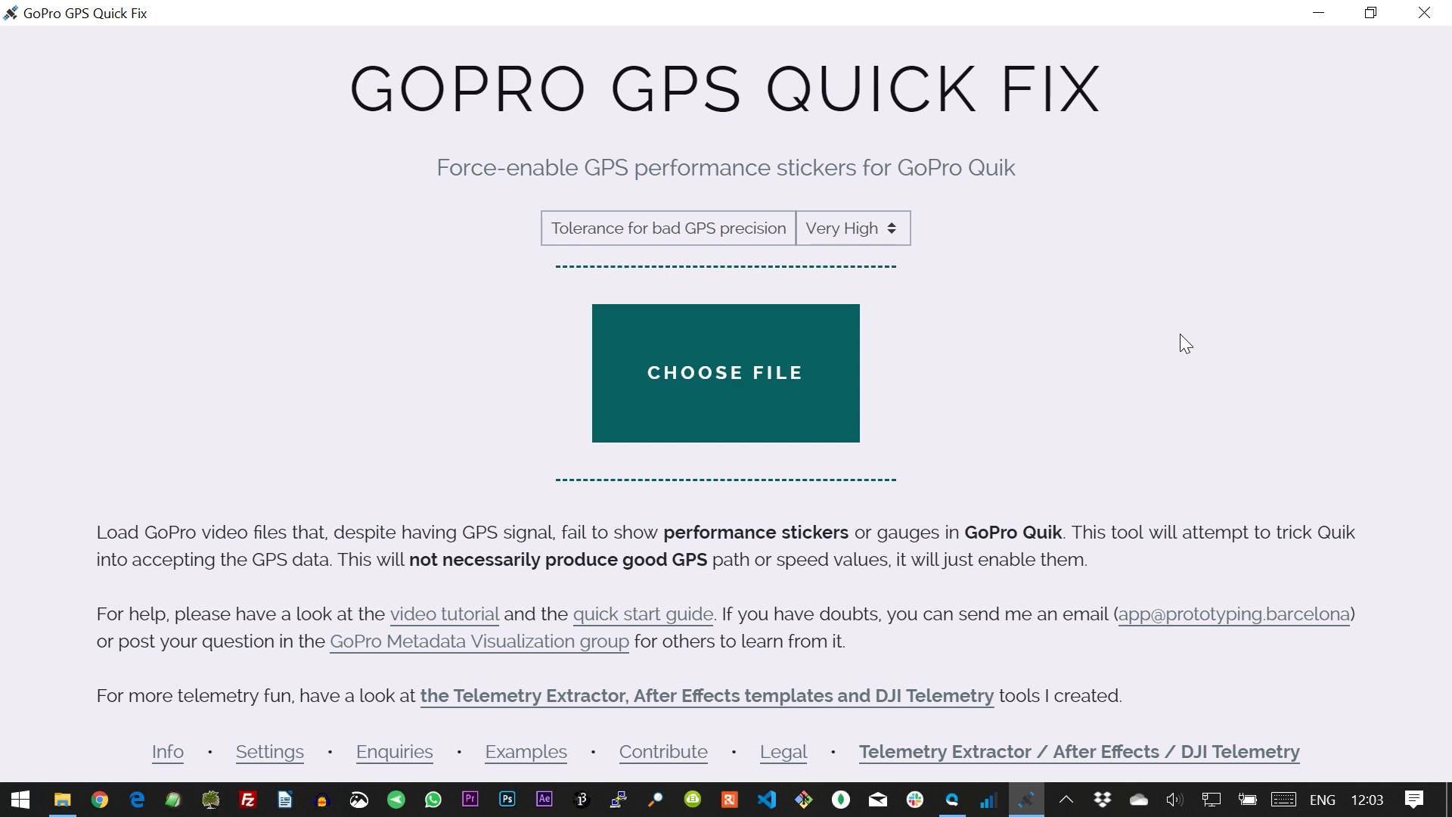
{"action": "mouse_move", "coordinate": [903, 234]}
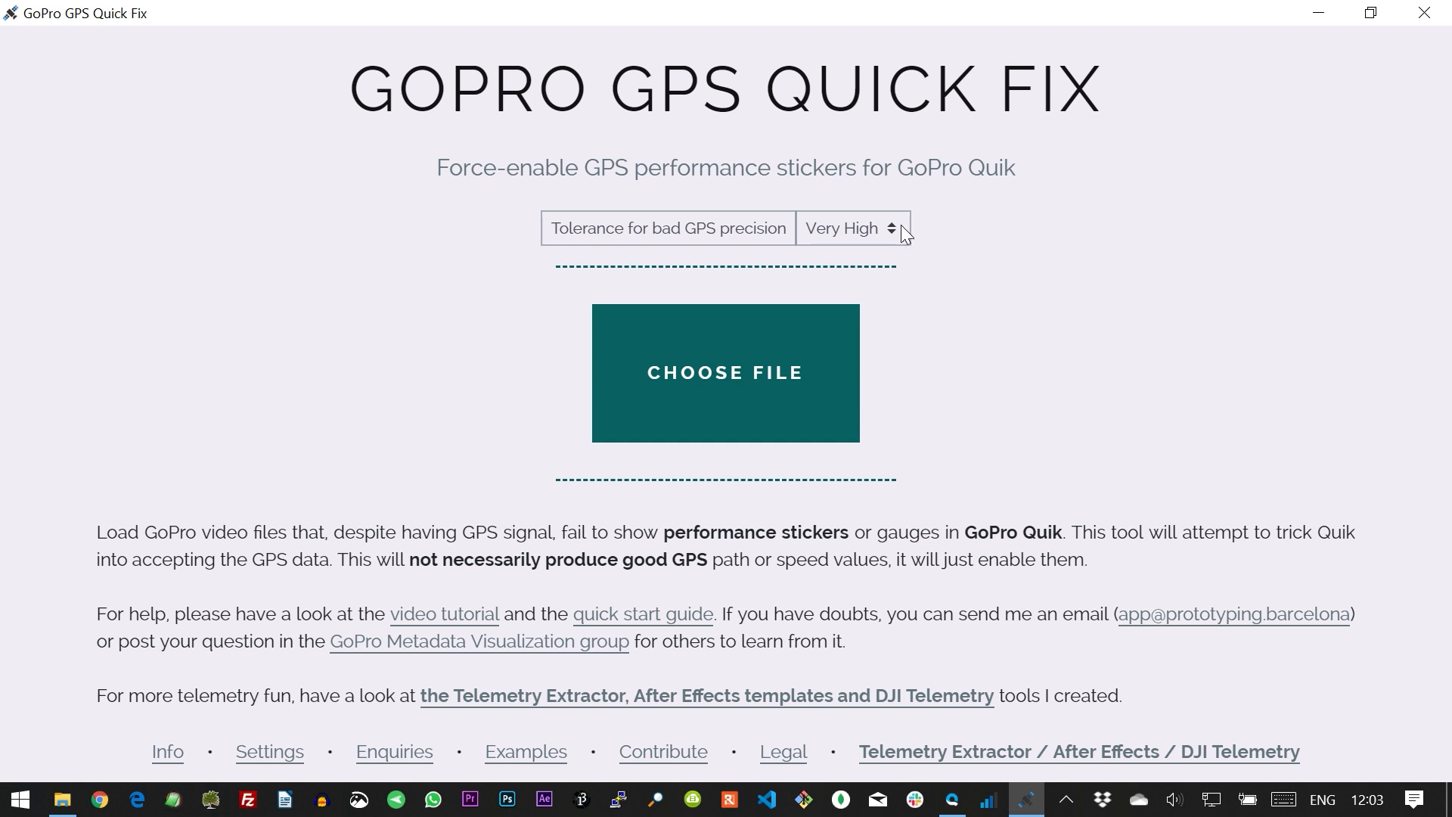
{"action": "left_click", "coordinate": [848, 227]}
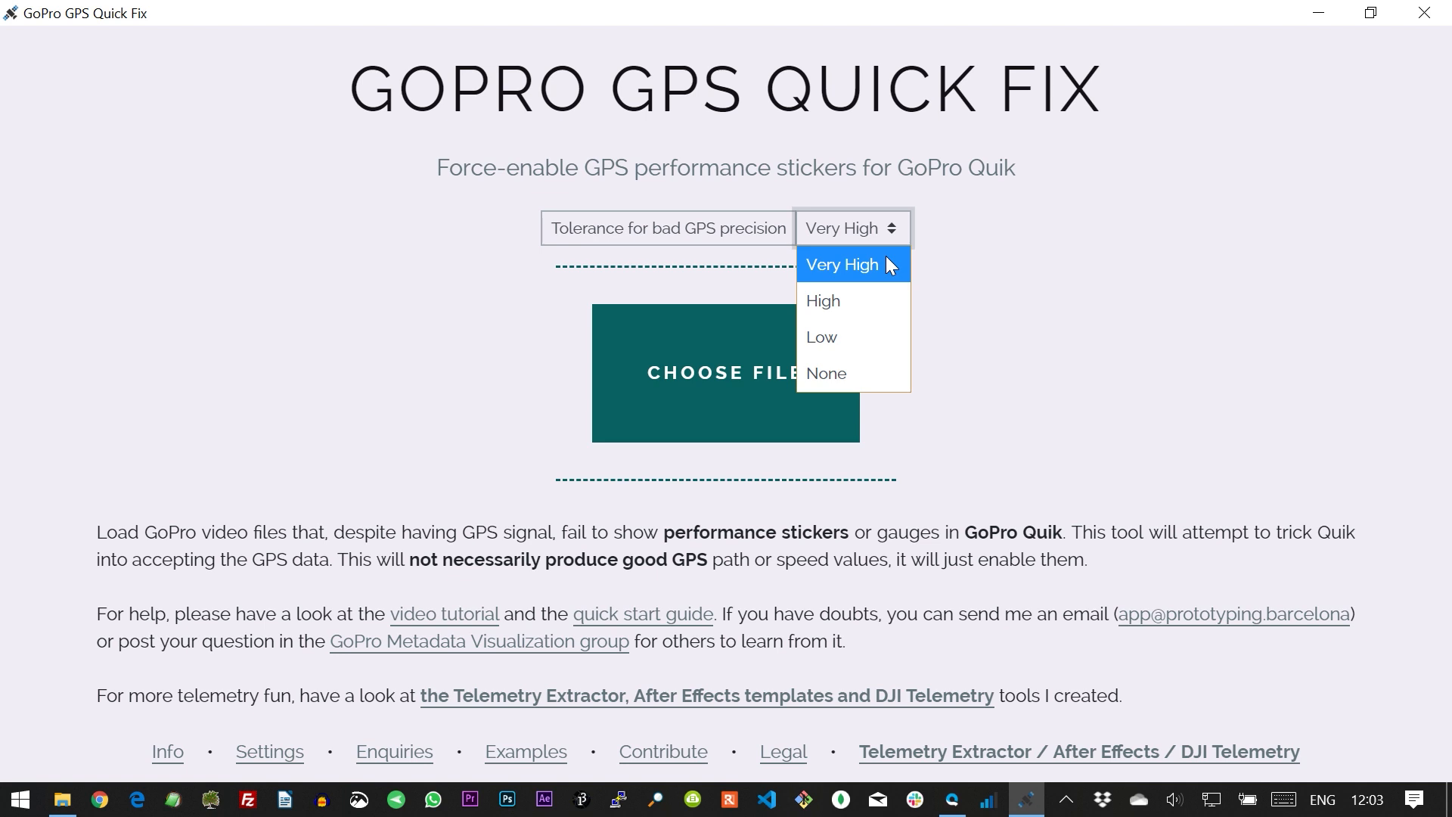
{"action": "mouse_move", "coordinate": [825, 372]}
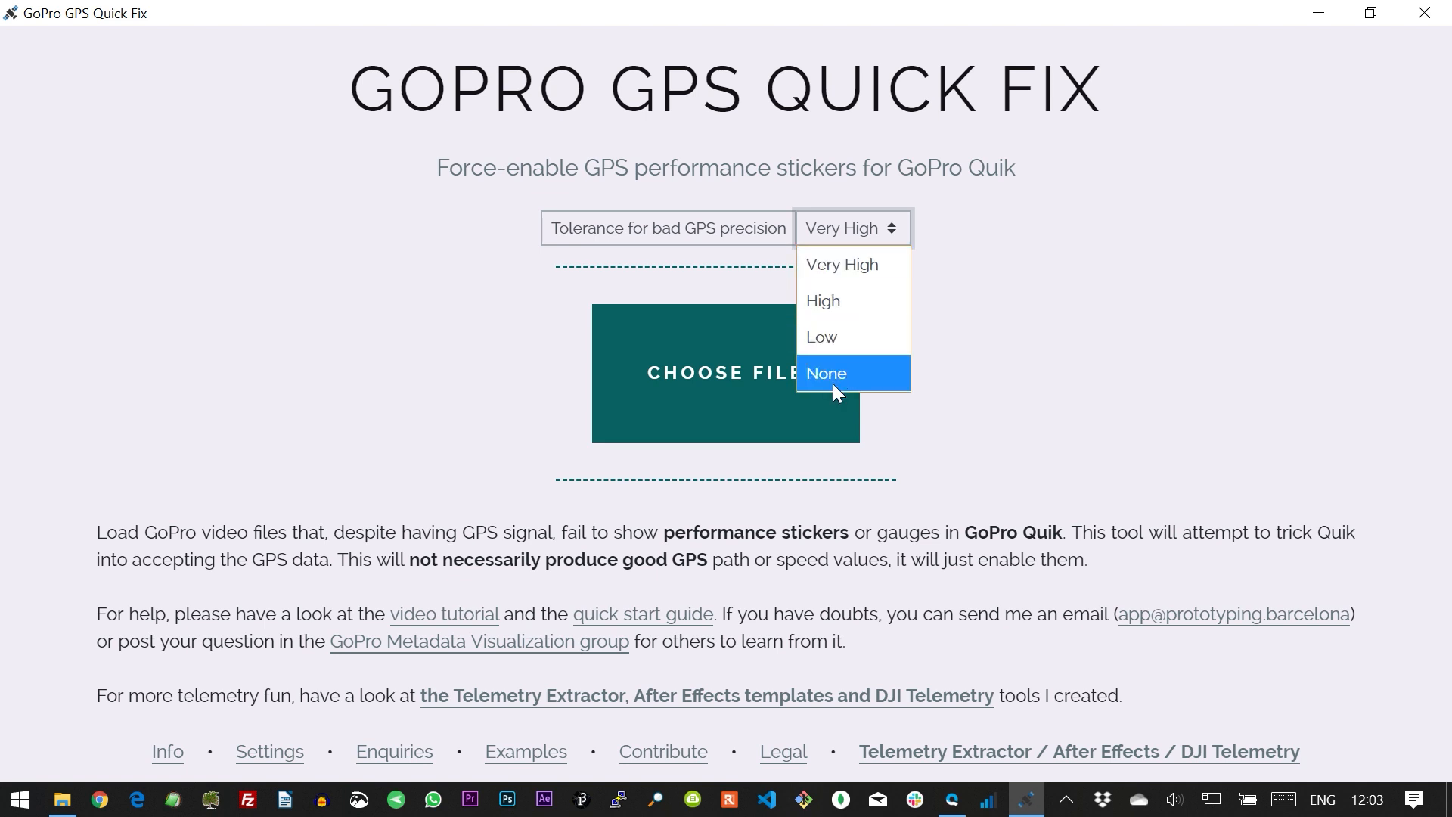
{"action": "mouse_move", "coordinate": [867, 381]}
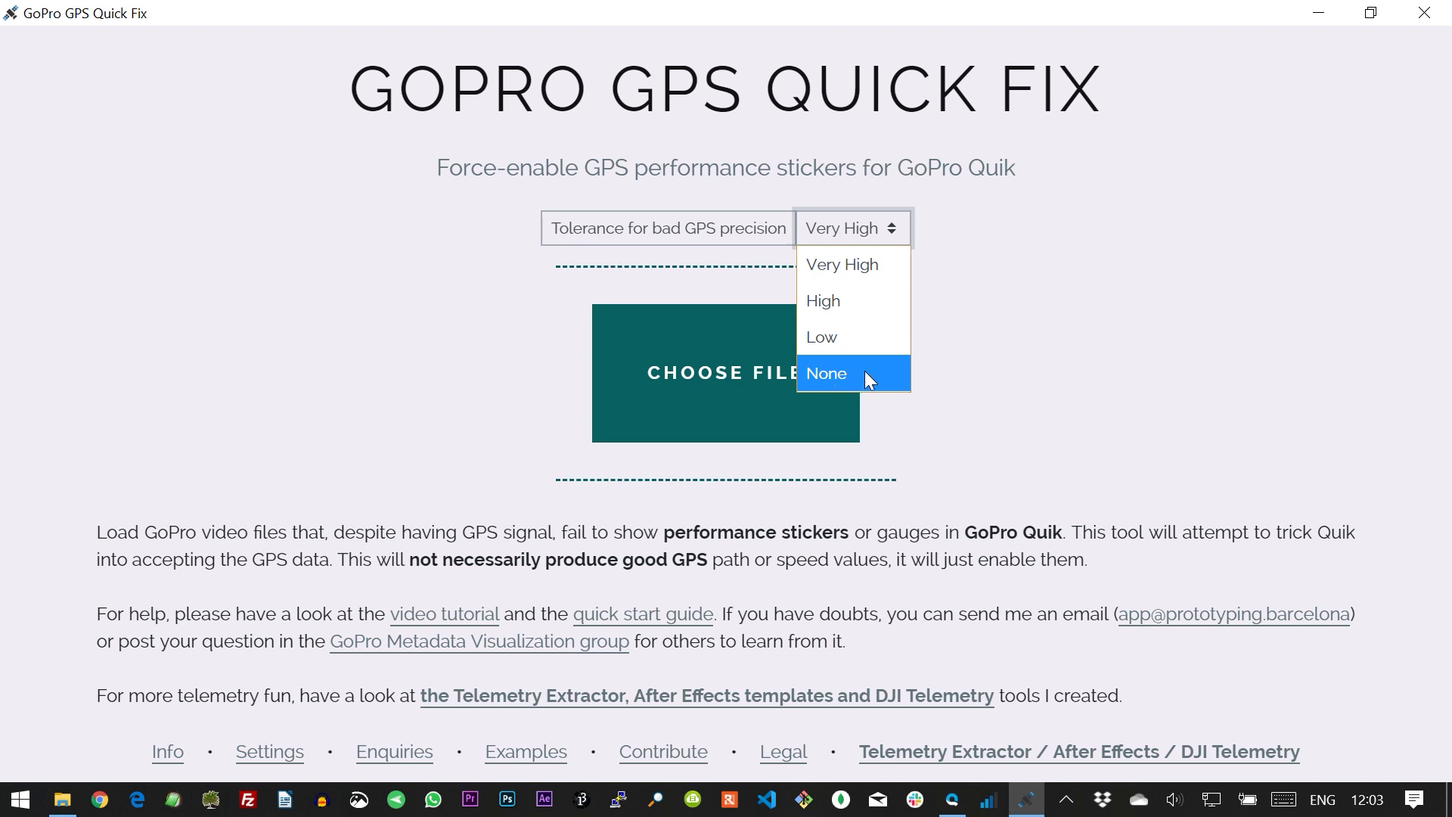
{"action": "left_click", "coordinate": [825, 372]}
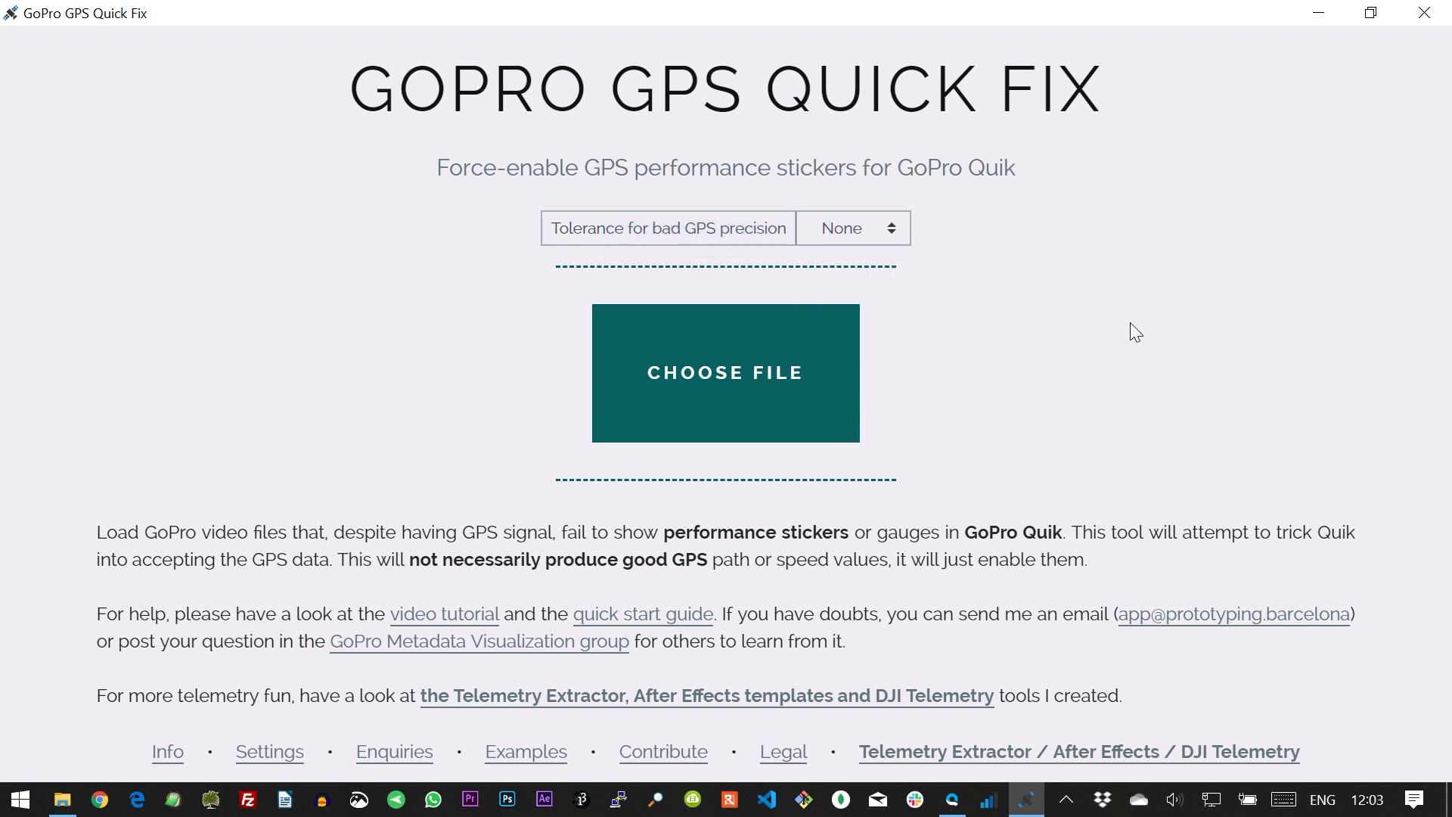
{"action": "left_click", "coordinate": [849, 228]}
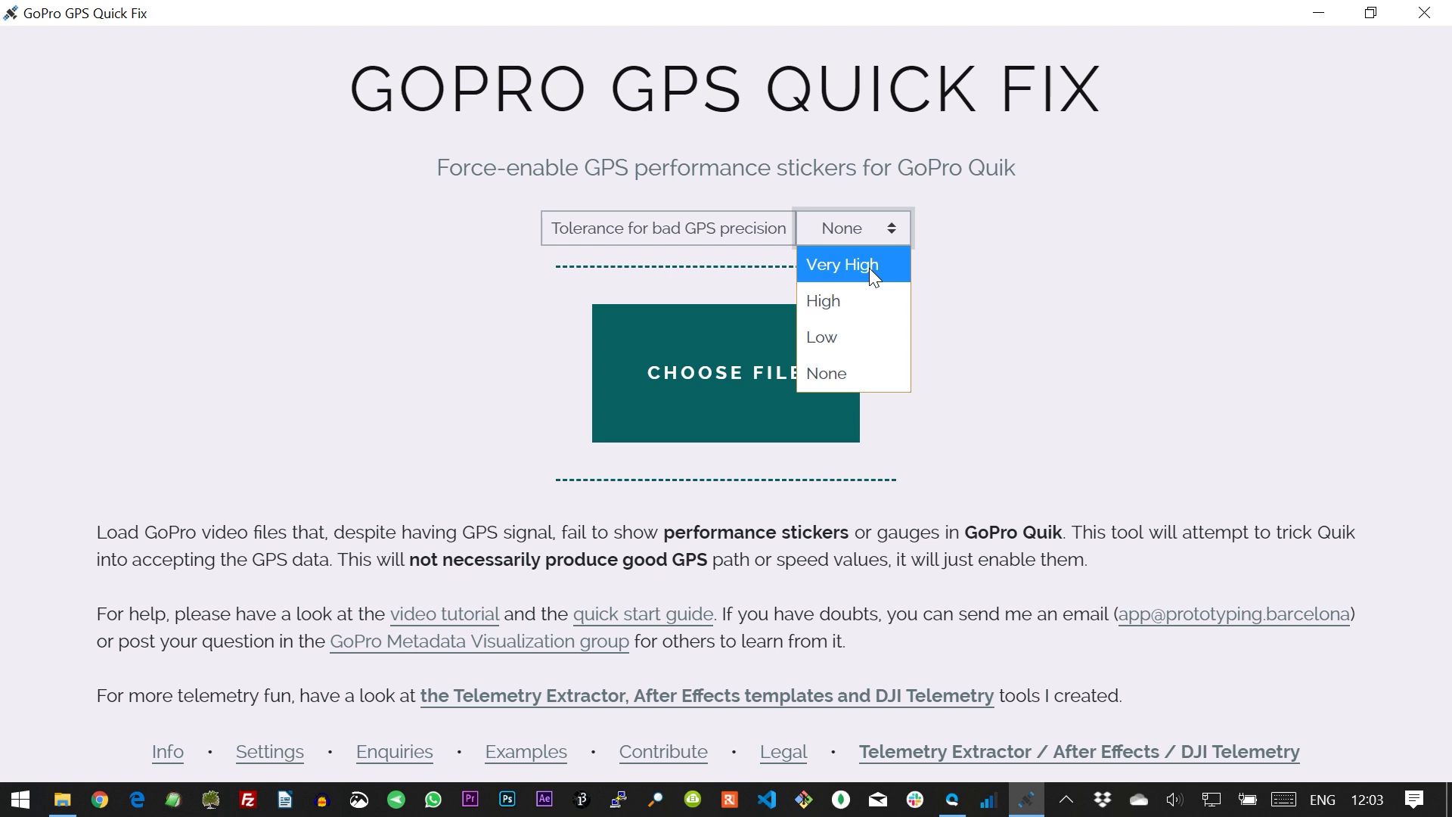
{"action": "left_click", "coordinate": [840, 264]}
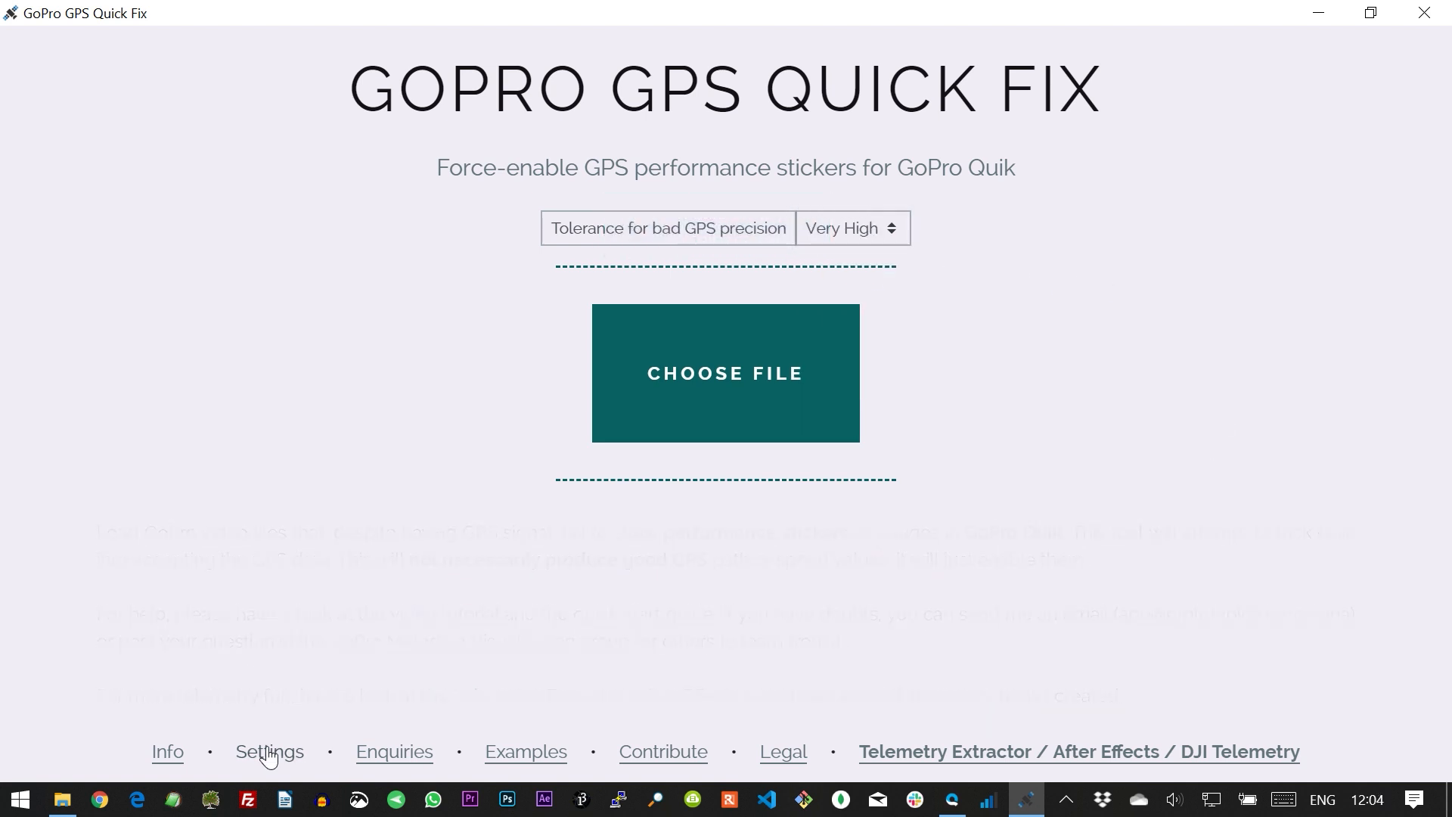
Reveal the Pictures\GoPro output folder and pick the karting video so one modified file is written.
{"action": "left_click", "coordinate": [269, 751]}
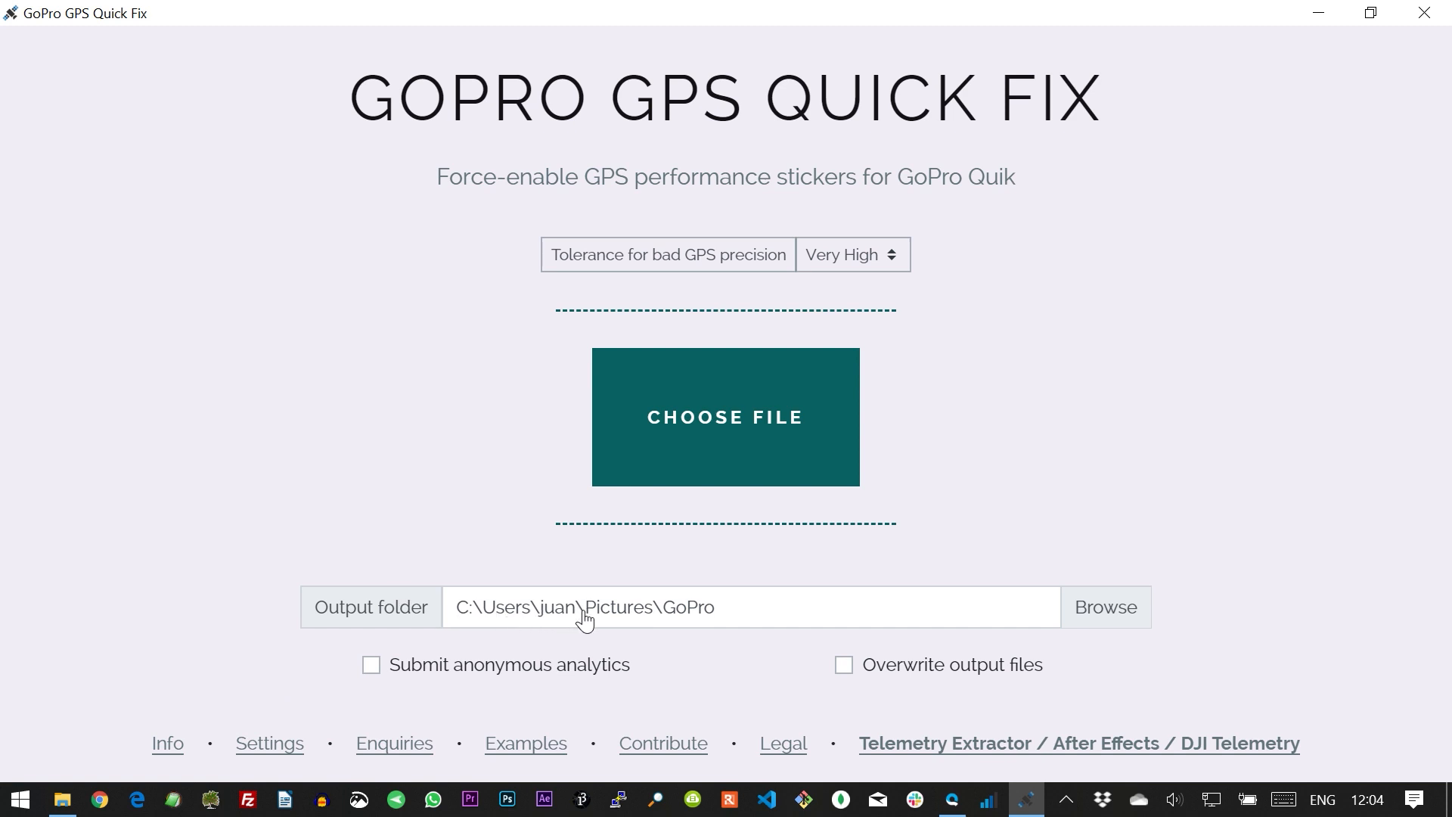
{"action": "mouse_move", "coordinate": [734, 630]}
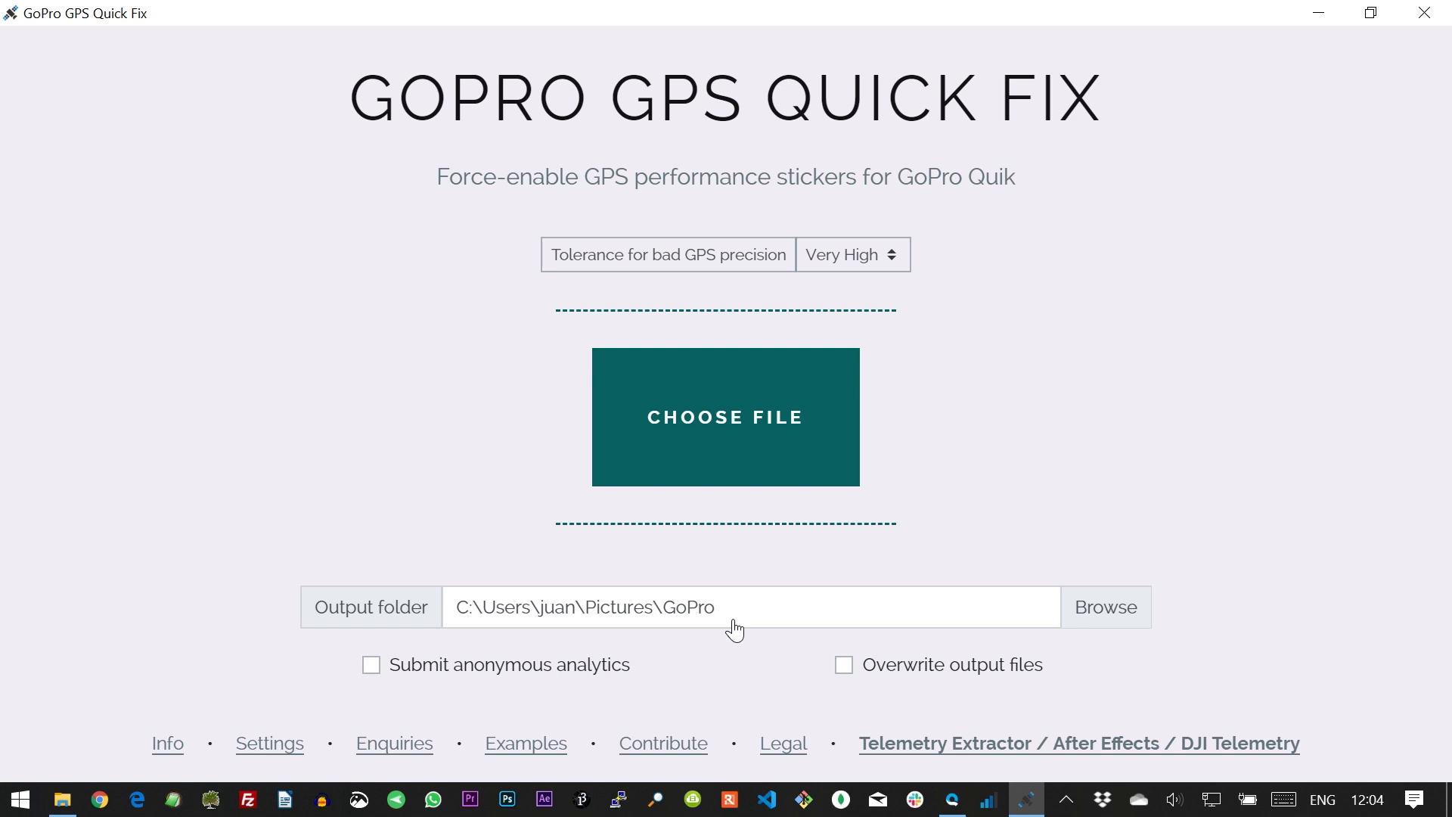
{"action": "left_click", "coordinate": [725, 417]}
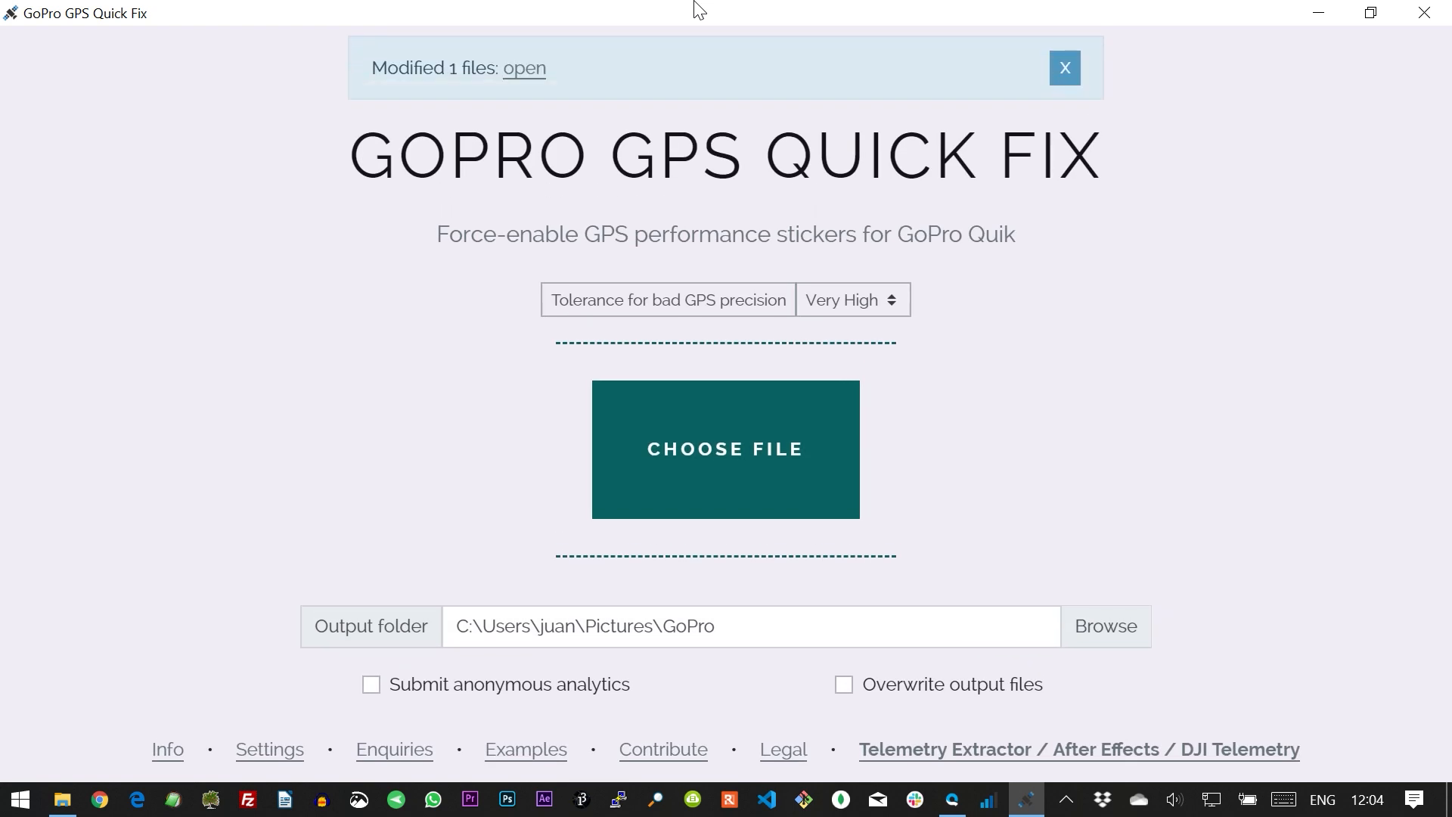
{"action": "mouse_move", "coordinate": [549, 73]}
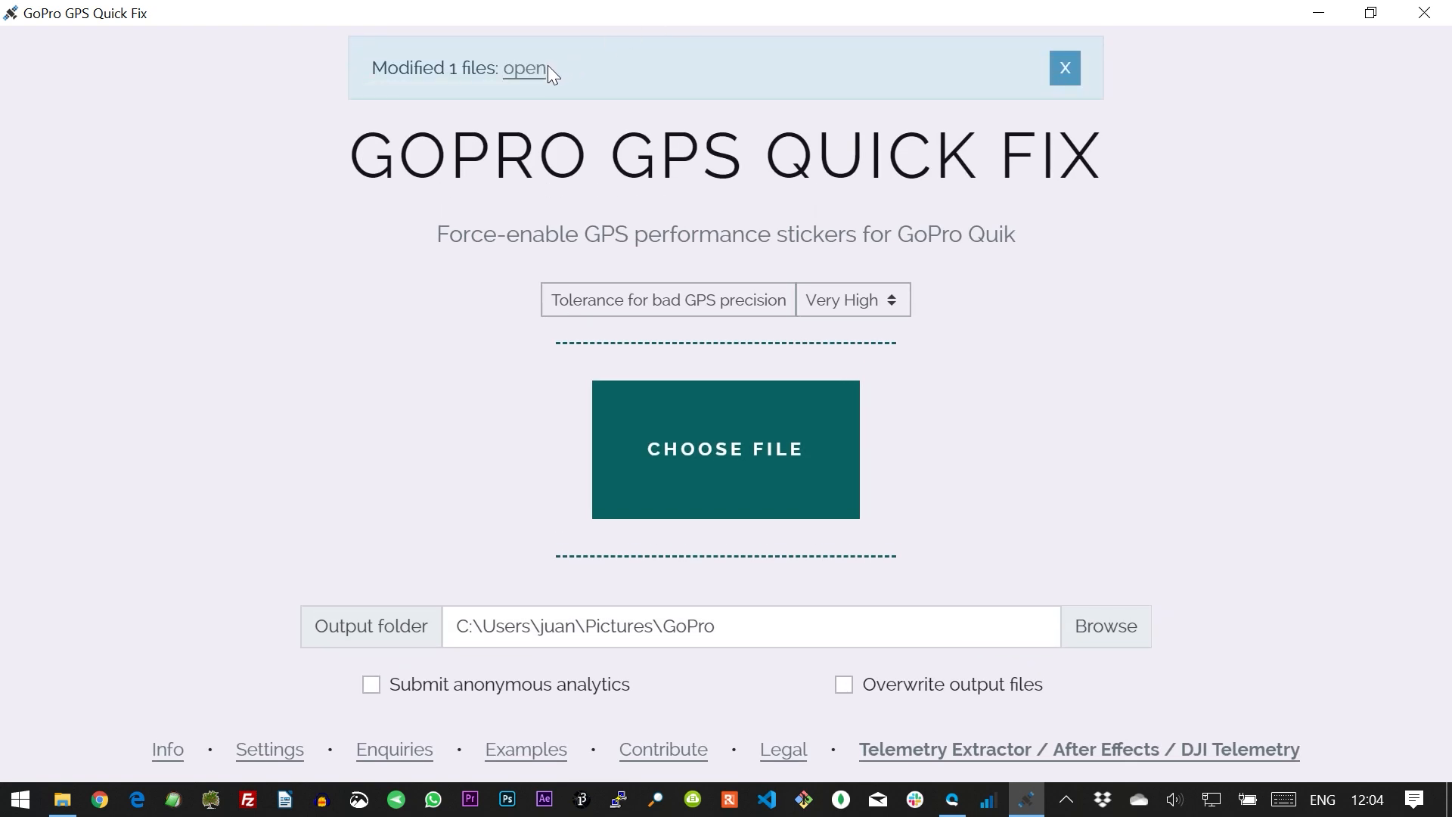
Rescan the Pictures\GoPro media folder in Quik and return to the library with the karting clip.
{"action": "left_click", "coordinate": [523, 67]}
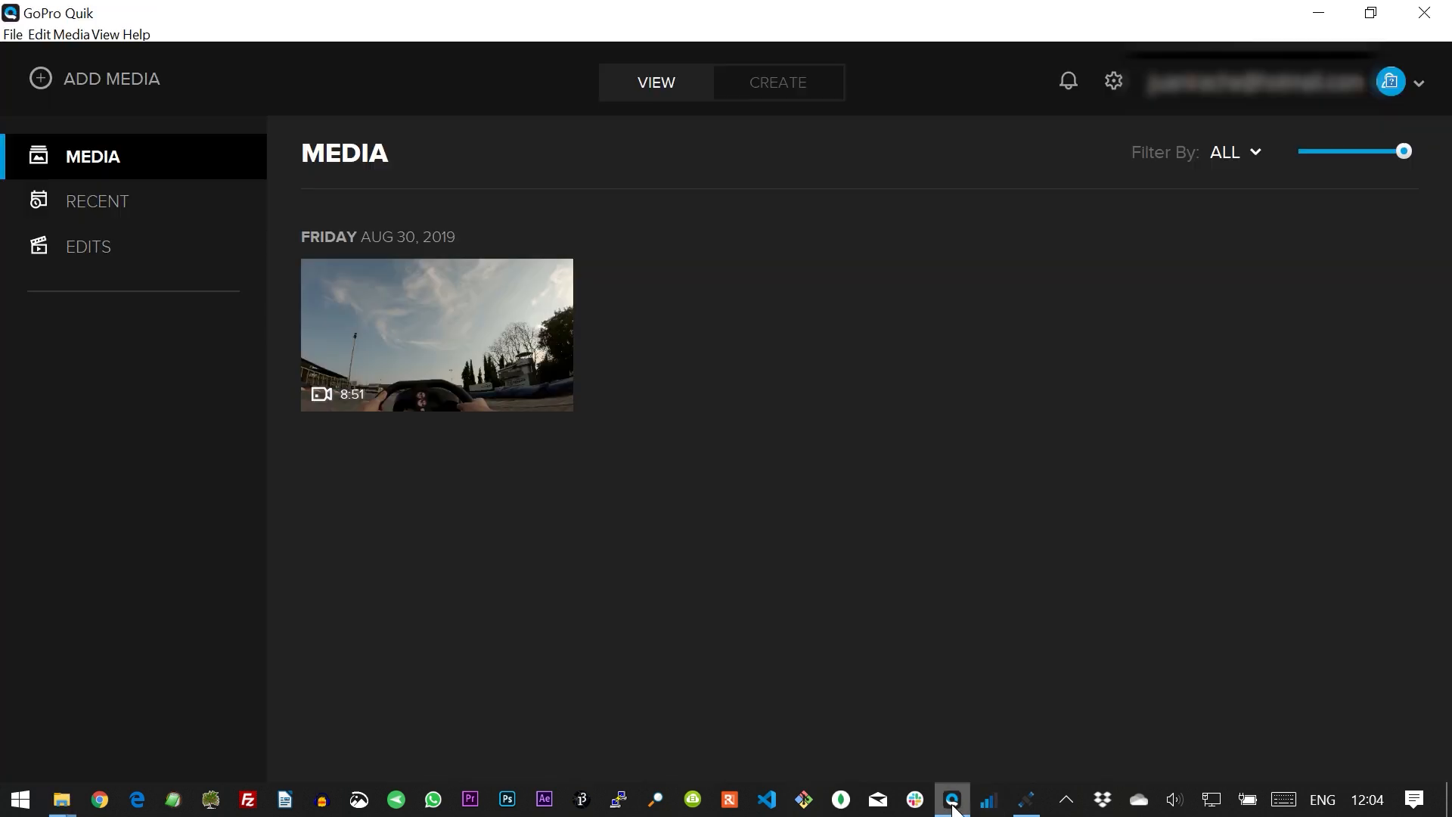
{"action": "left_click", "coordinate": [1113, 81]}
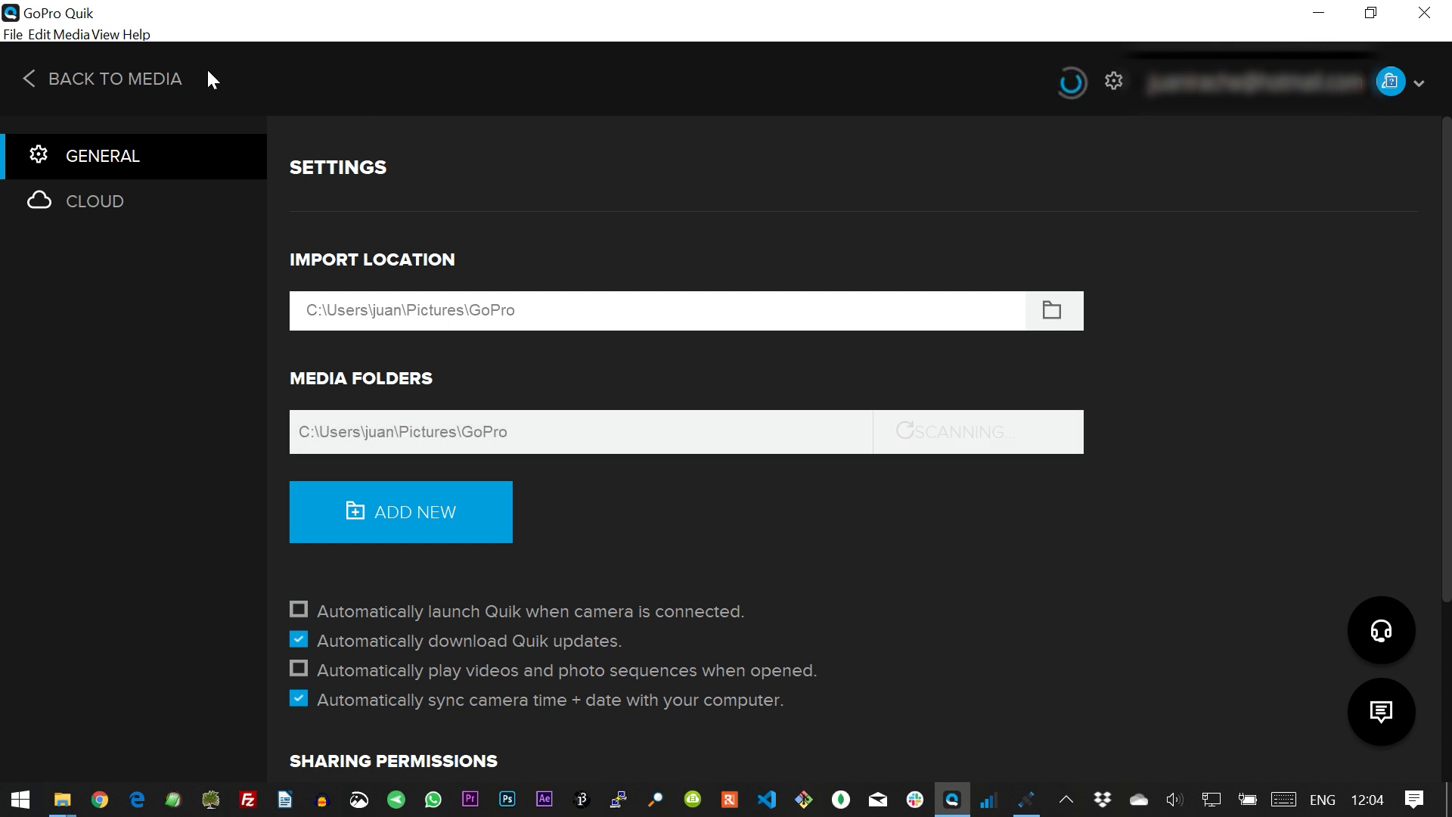
{"action": "left_click", "coordinate": [100, 78]}
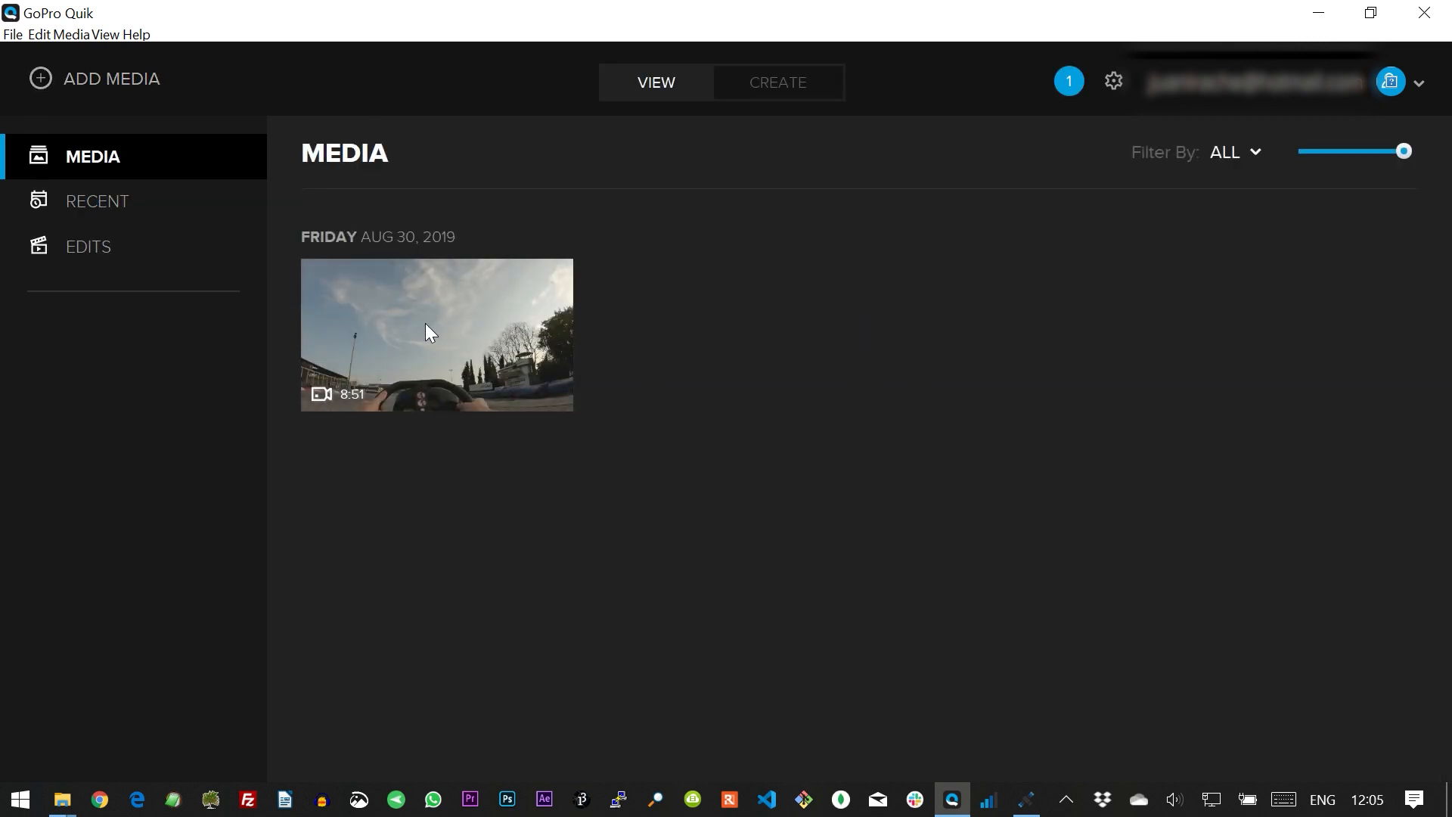
Enable the GPS Path and speedometer gauges on the karting clip and watch them during playback.
{"action": "left_click", "coordinate": [435, 334]}
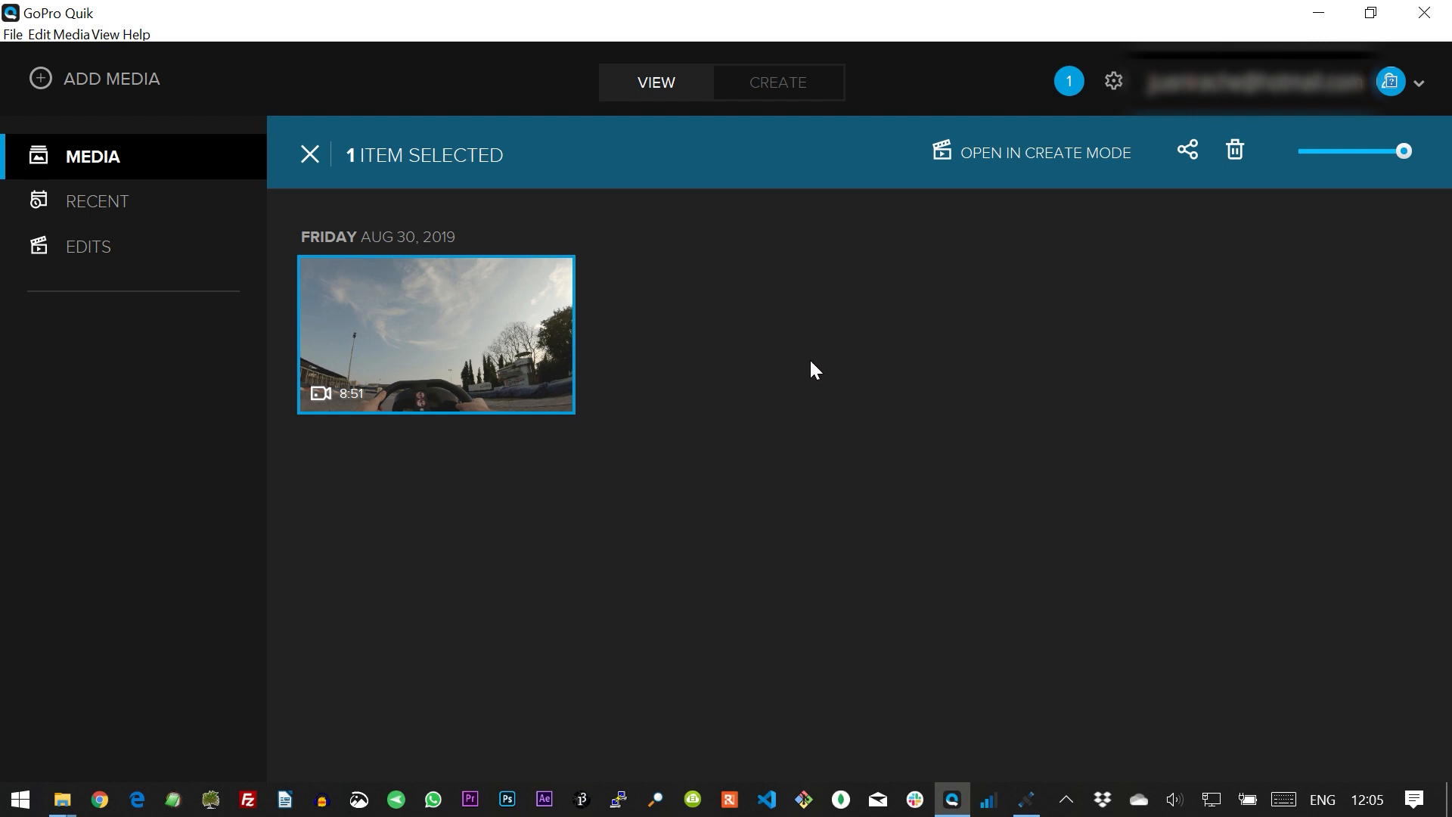
{"action": "double_click", "coordinate": [435, 333]}
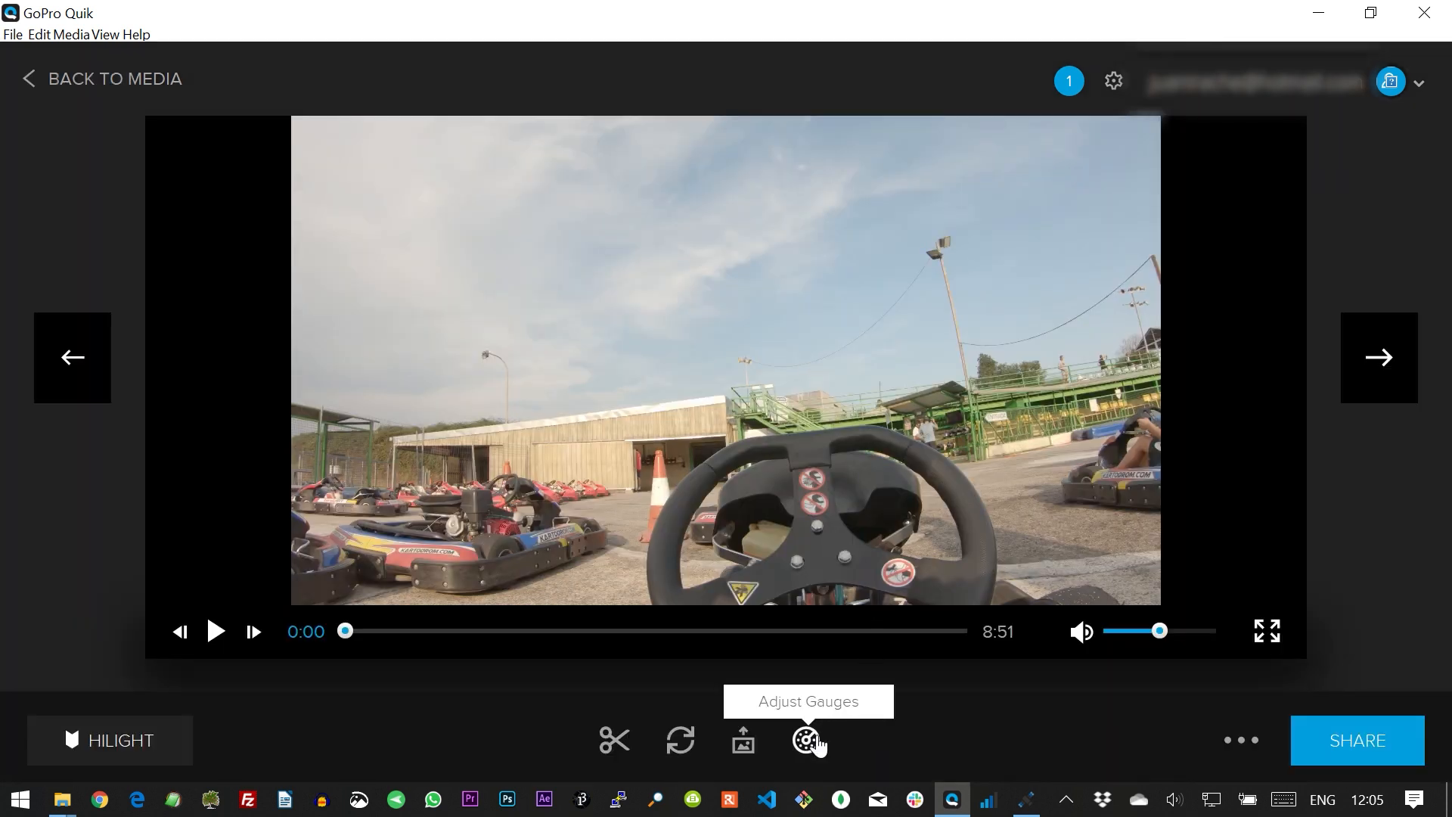
{"action": "left_click", "coordinate": [805, 740]}
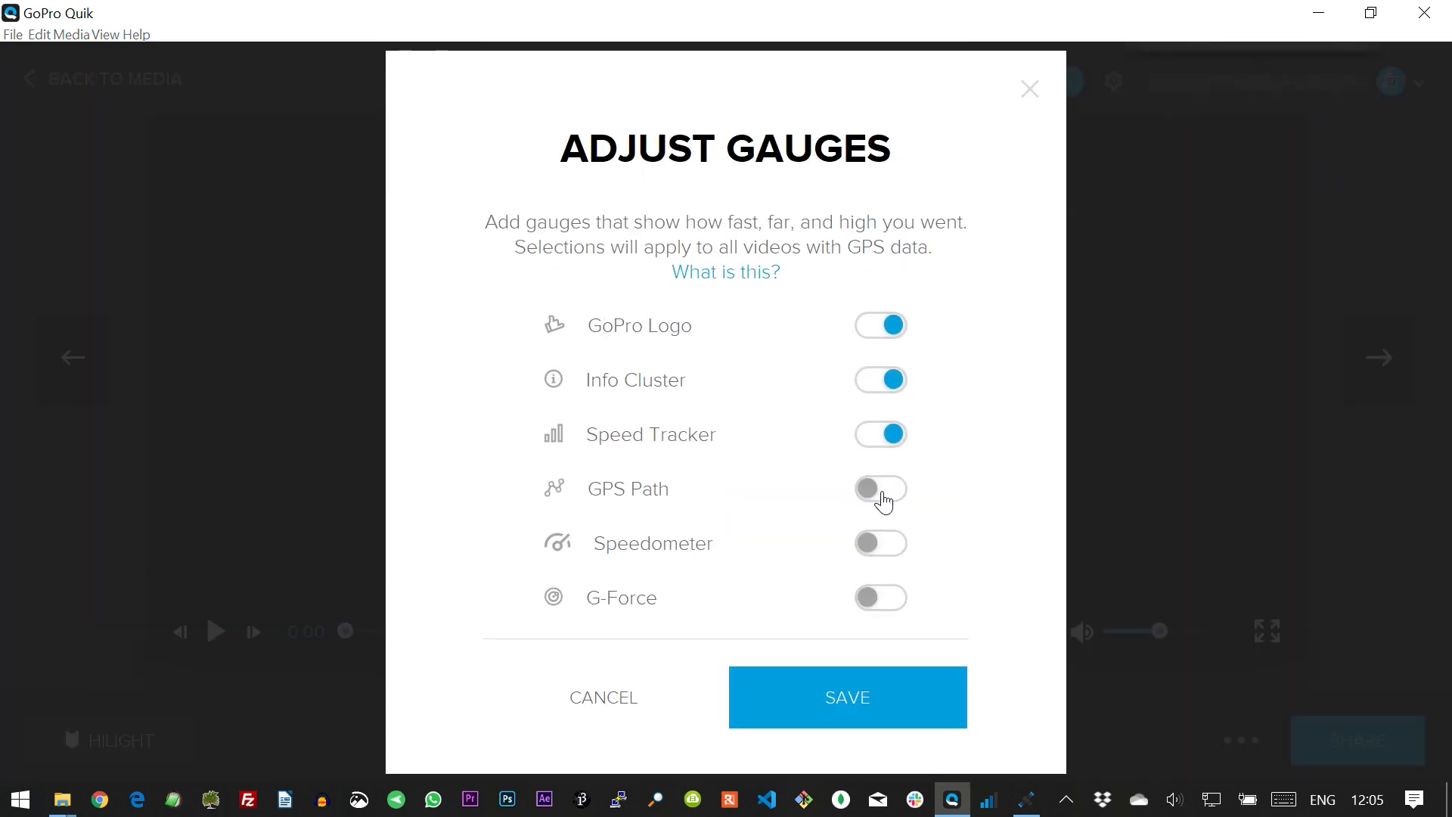
{"action": "left_click", "coordinate": [845, 697]}
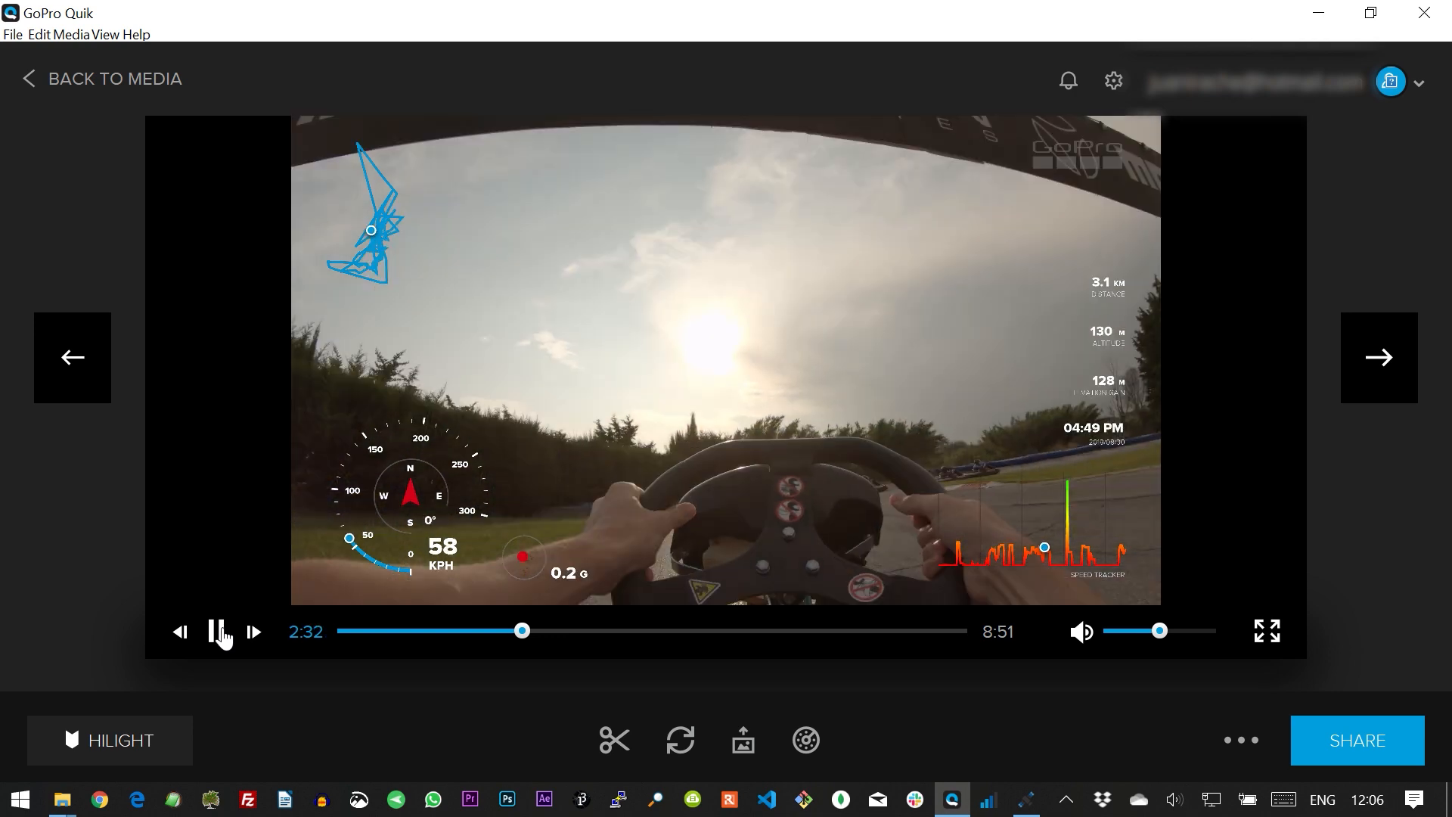
{"action": "left_click", "coordinate": [218, 630]}
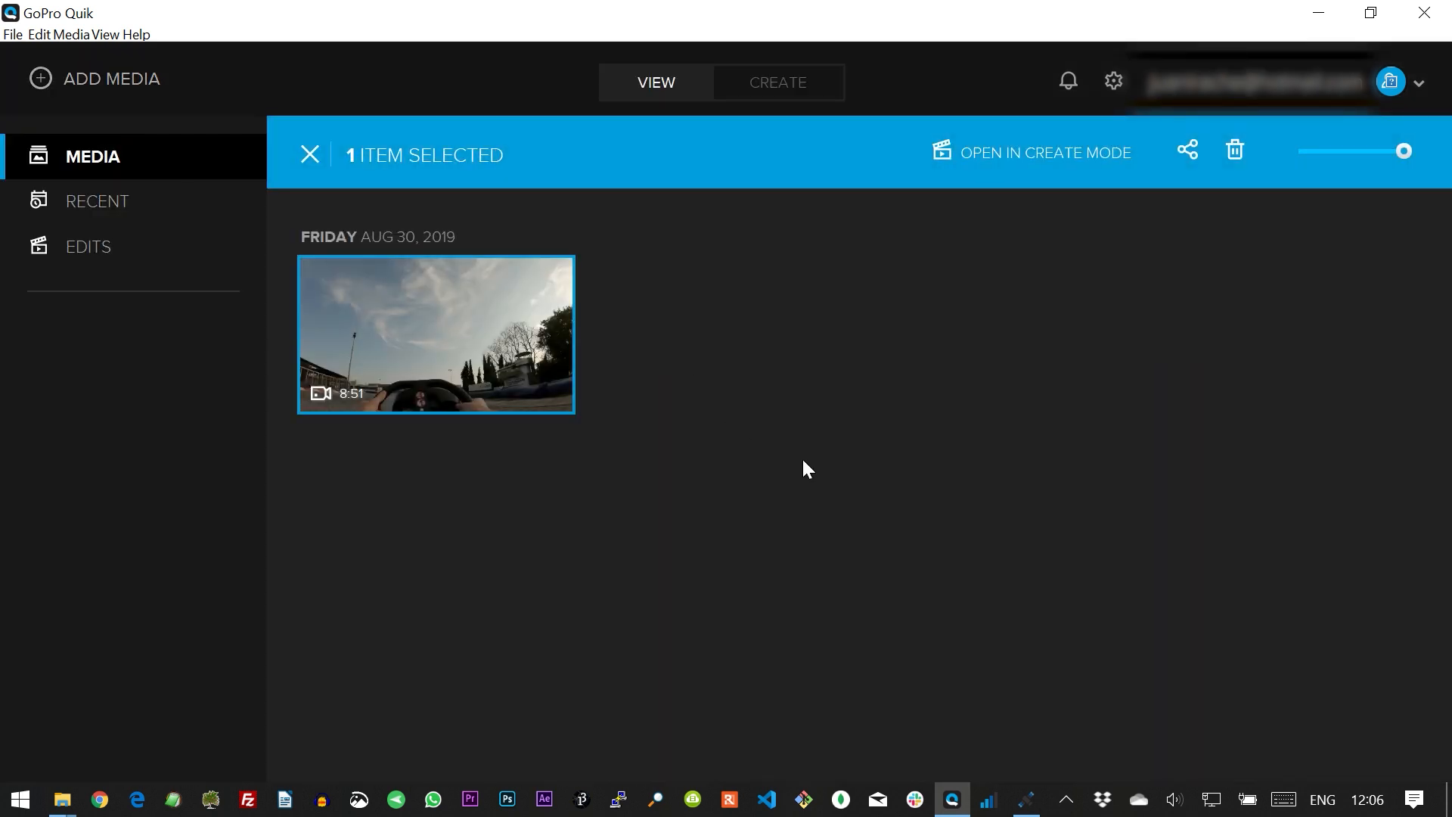
{"action": "double_click", "coordinate": [436, 335]}
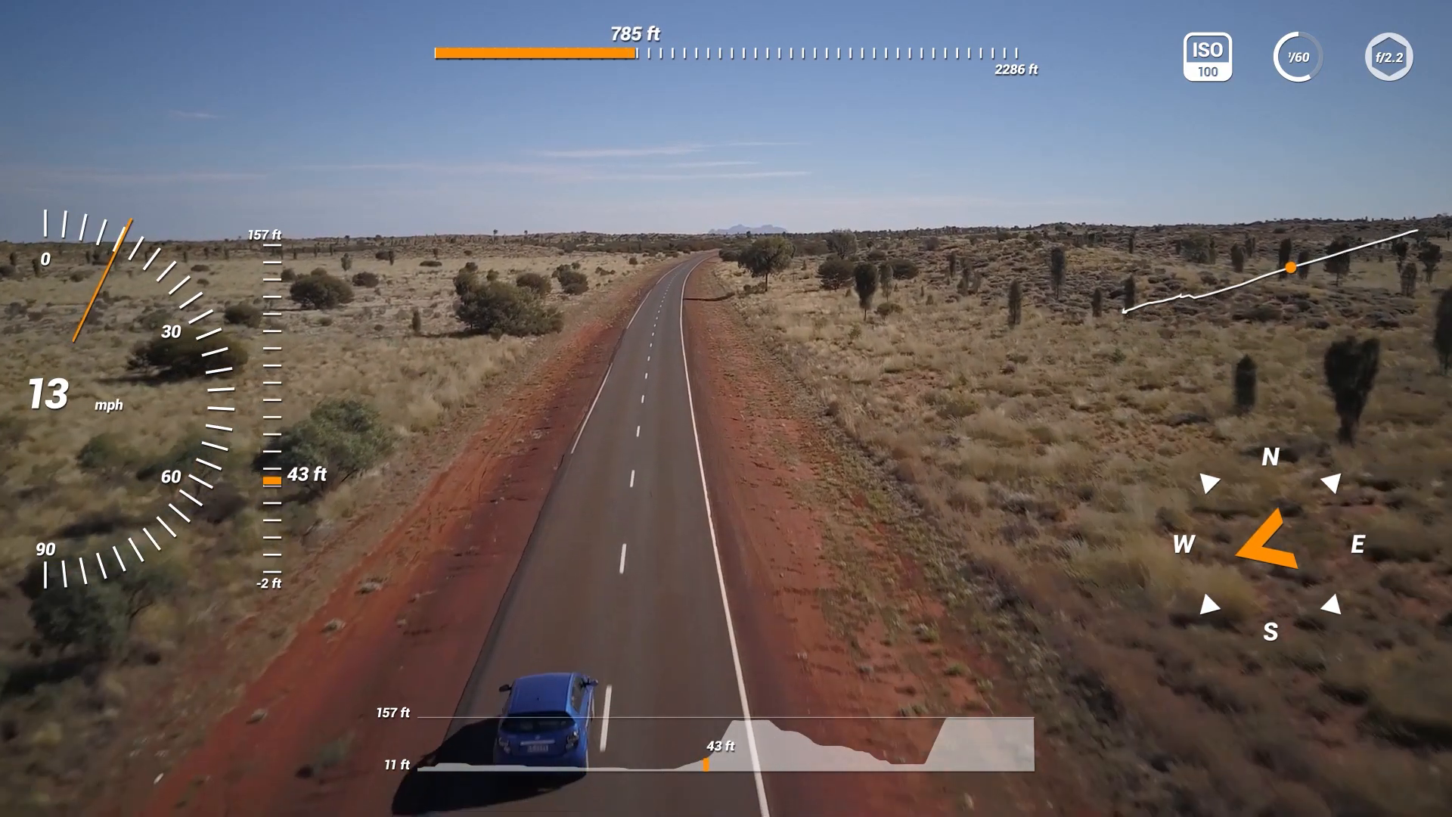